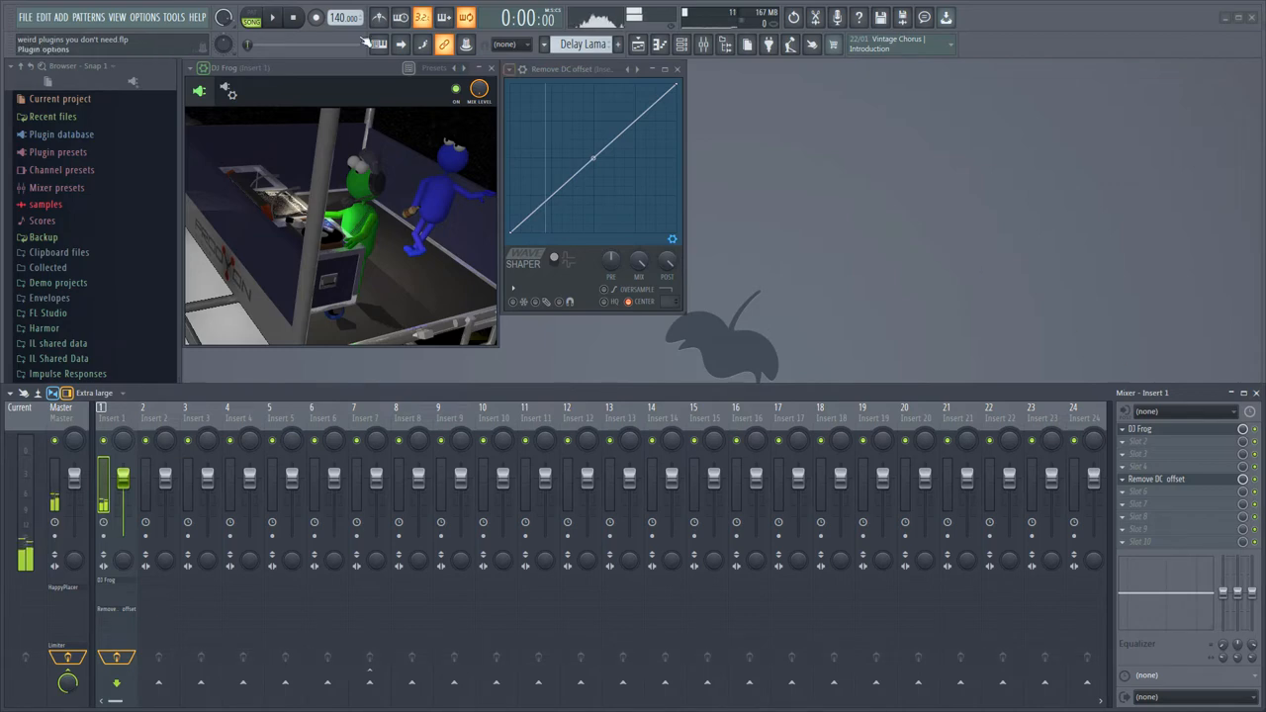
# Step: Play the project so the DJ Frog scene on Insert 1 animates
pyautogui.click(272, 18)
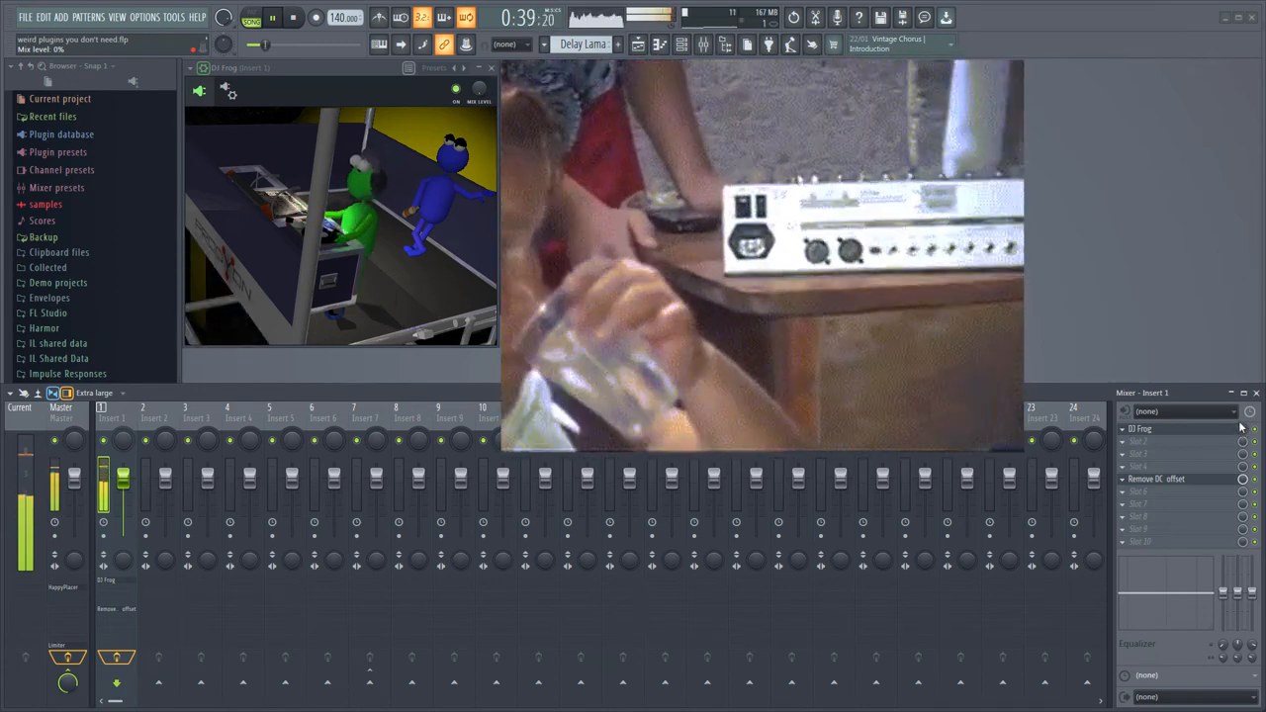
pyautogui.click(1158, 479)
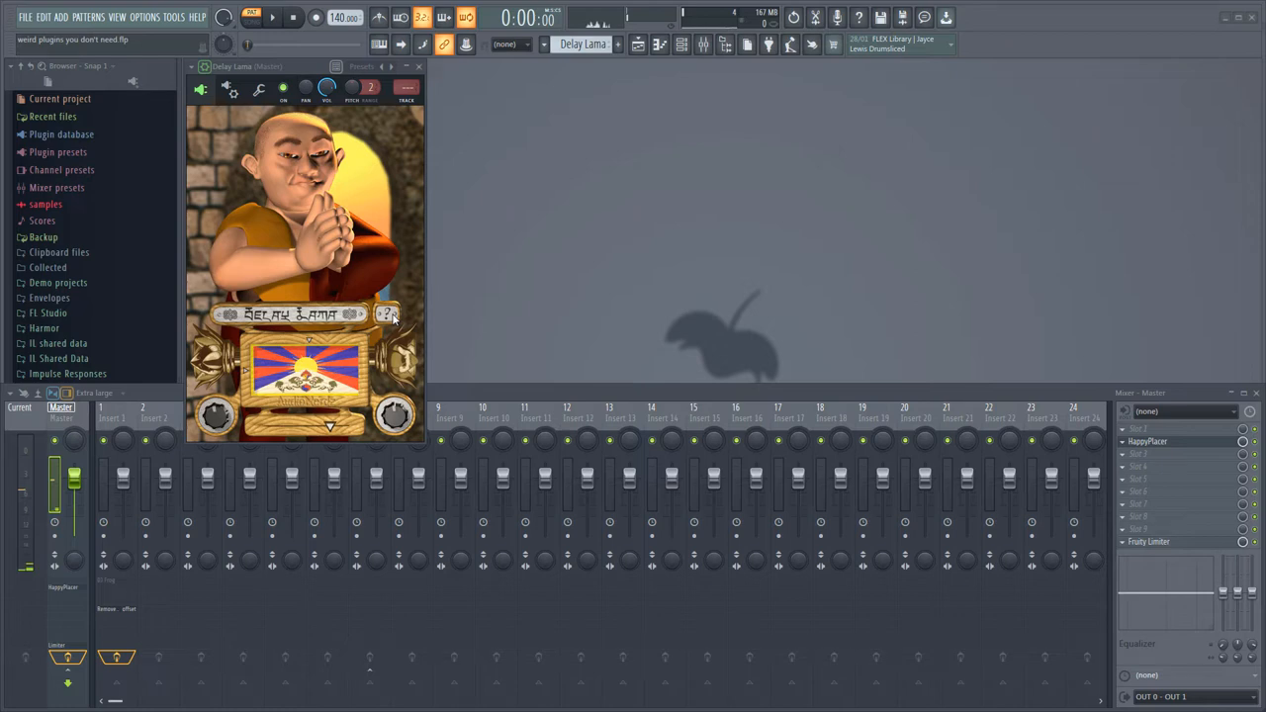
# Step: View Delay Lama's credits screen on the master channel, dismiss it and resume playback
pyautogui.click(386, 315)
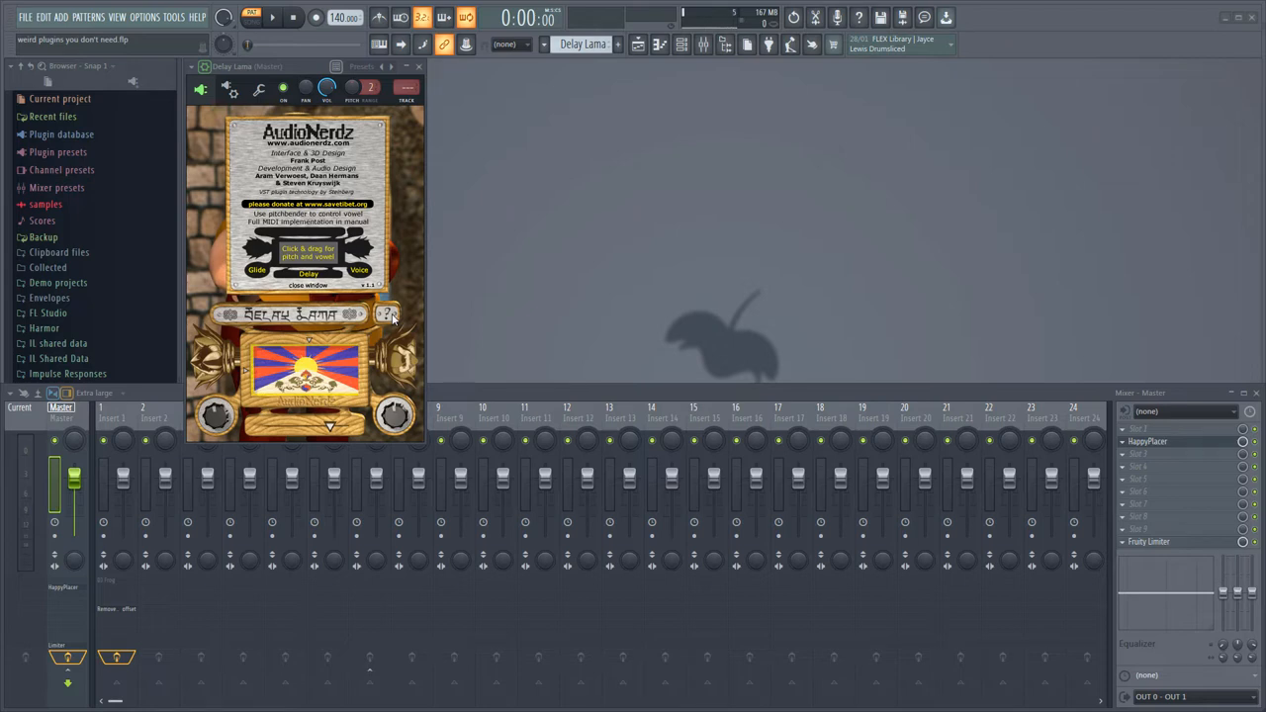
pyautogui.moveTo(351, 282)
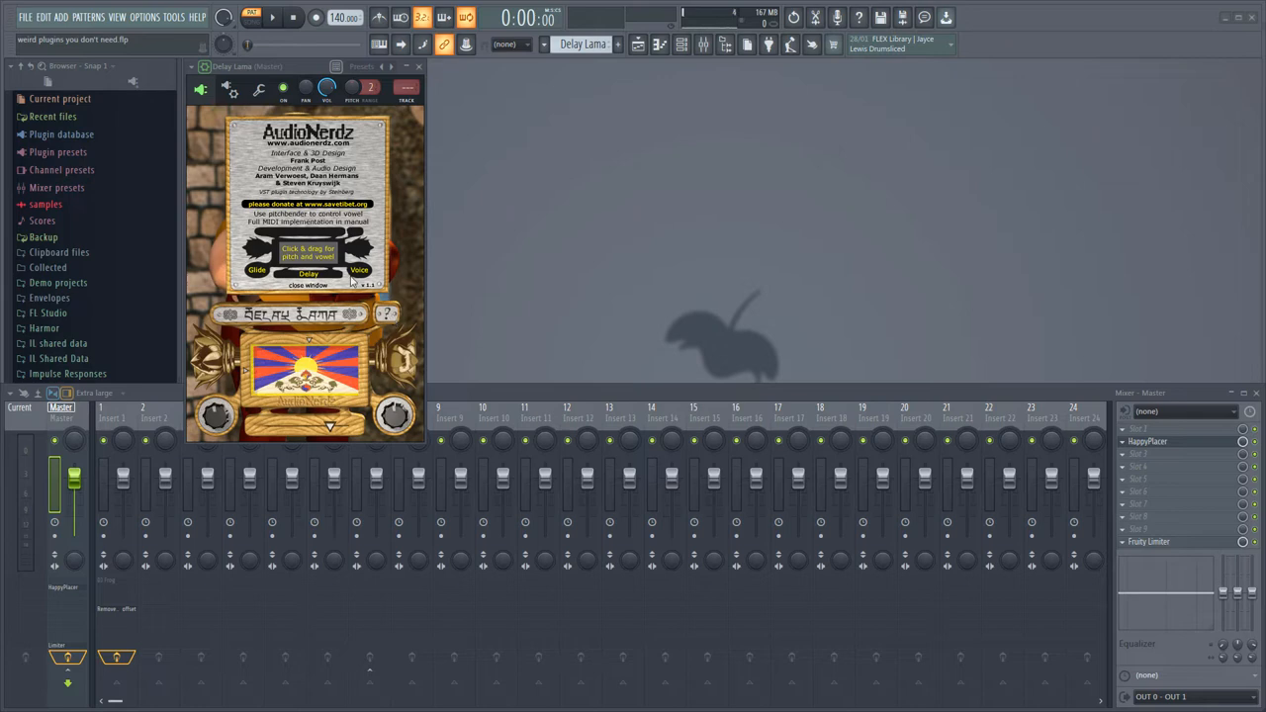
pyautogui.click(308, 285)
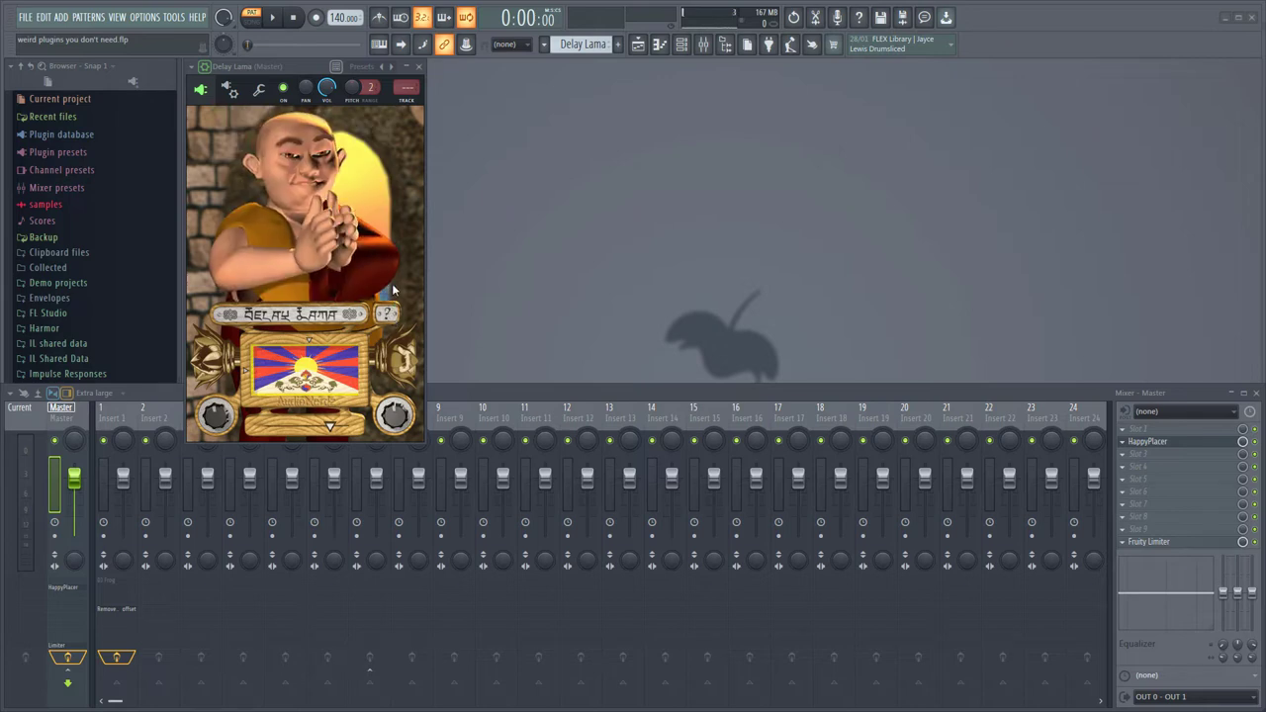
pyautogui.moveTo(467, 312)
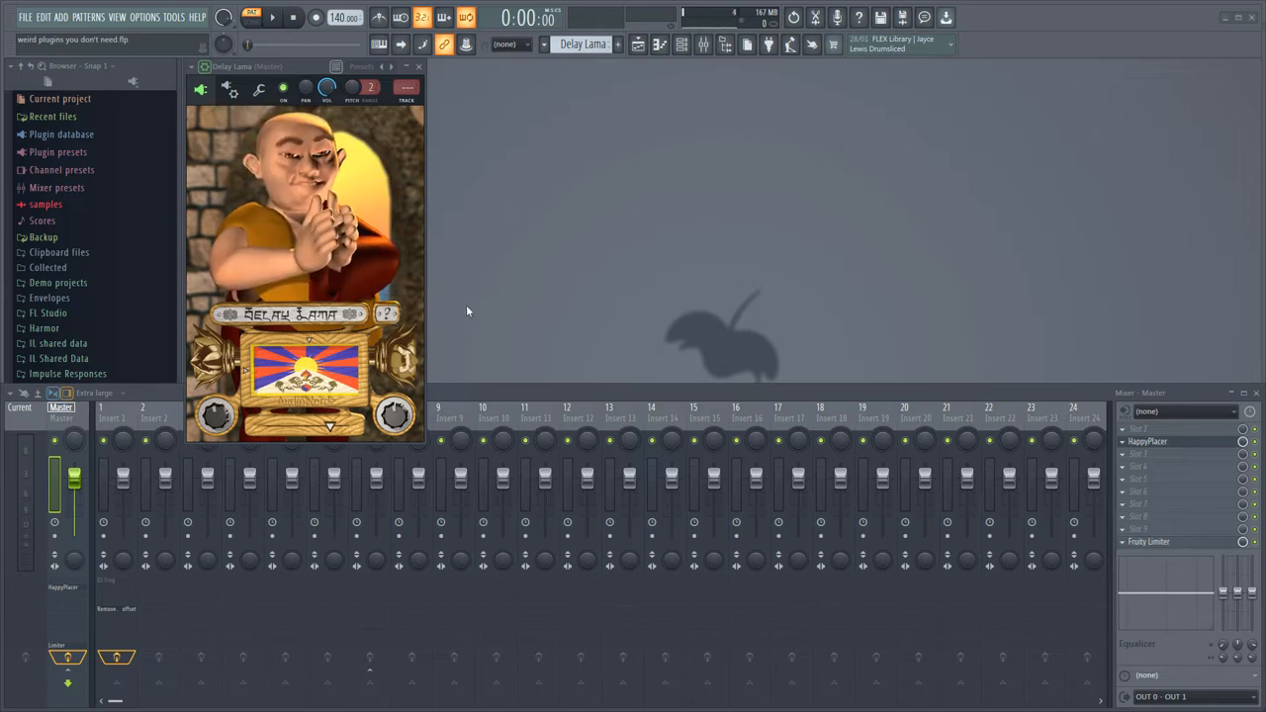
pyautogui.click(273, 16)
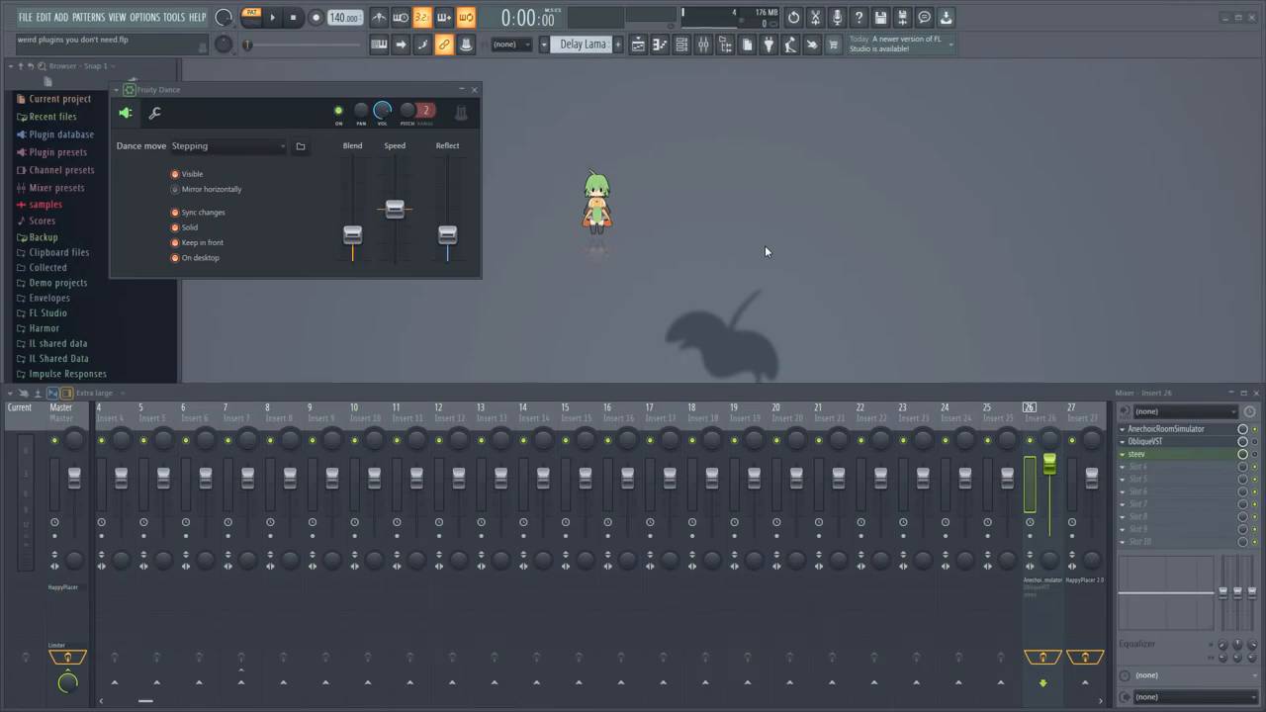
# Step: Play the project and set the Fruity Dance character to the Zitabata move
pyautogui.click(272, 18)
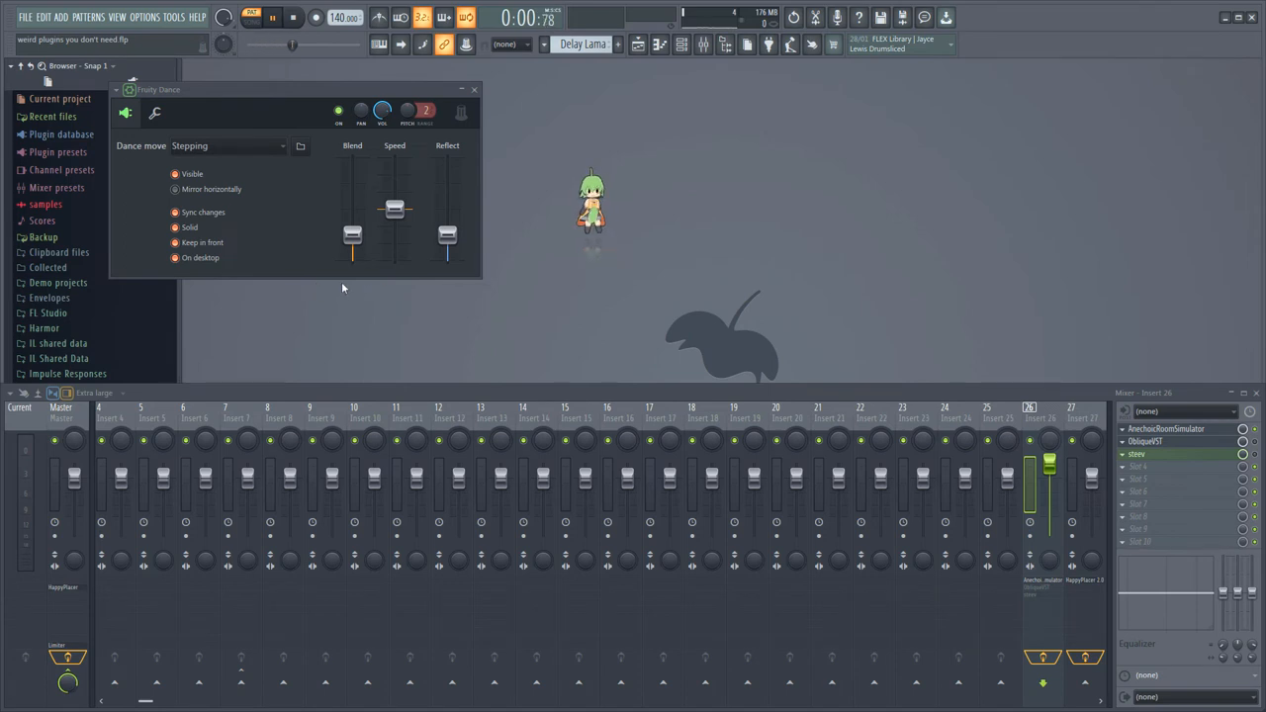
pyautogui.click(228, 145)
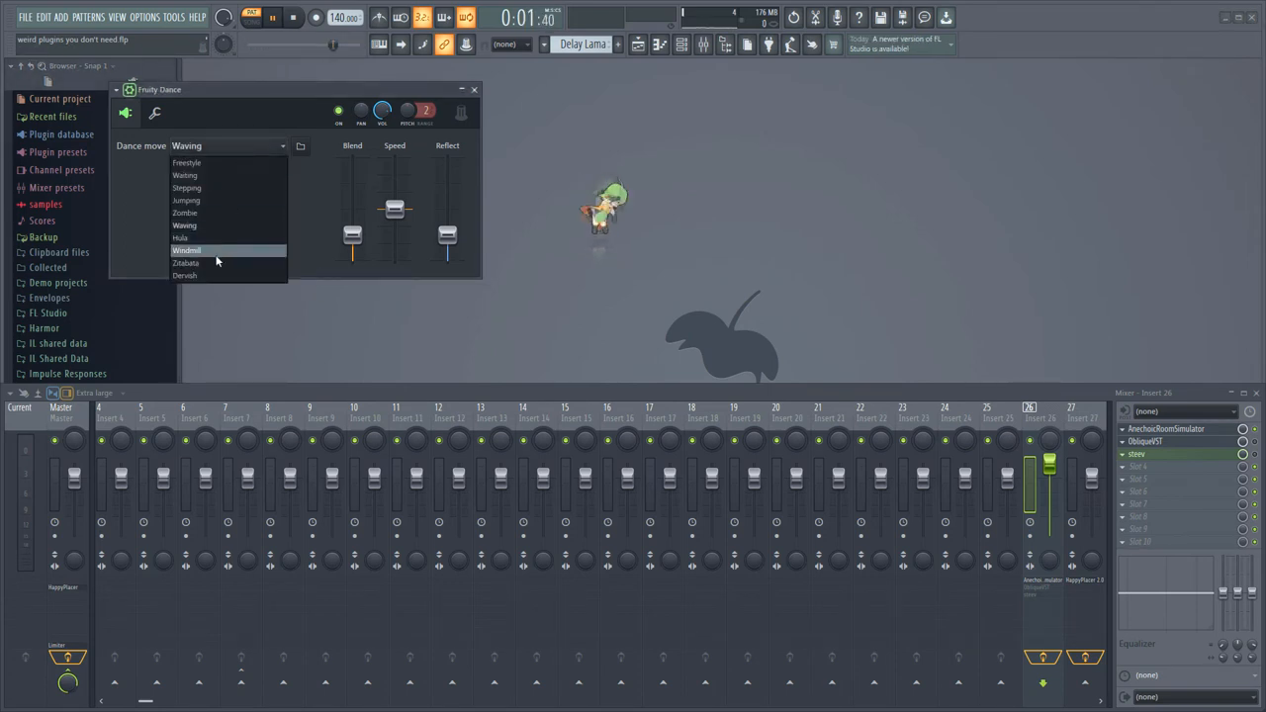
pyautogui.click(186, 263)
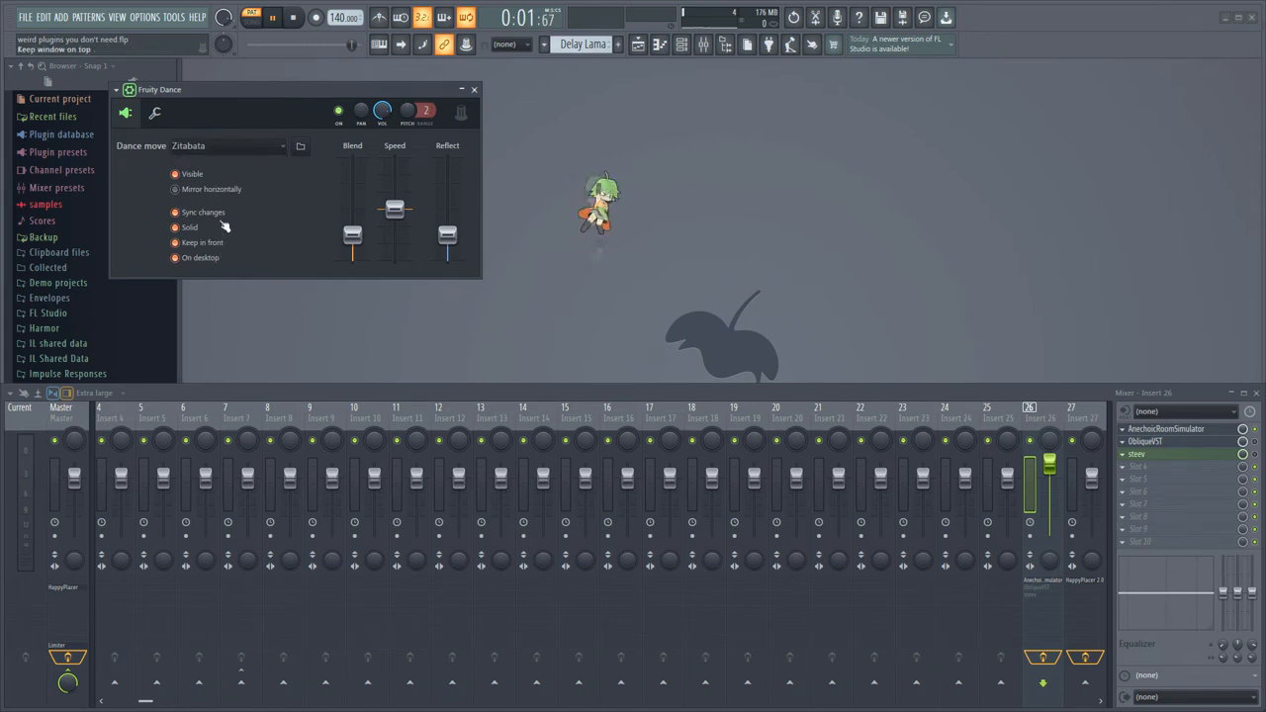
pyautogui.click(228, 145)
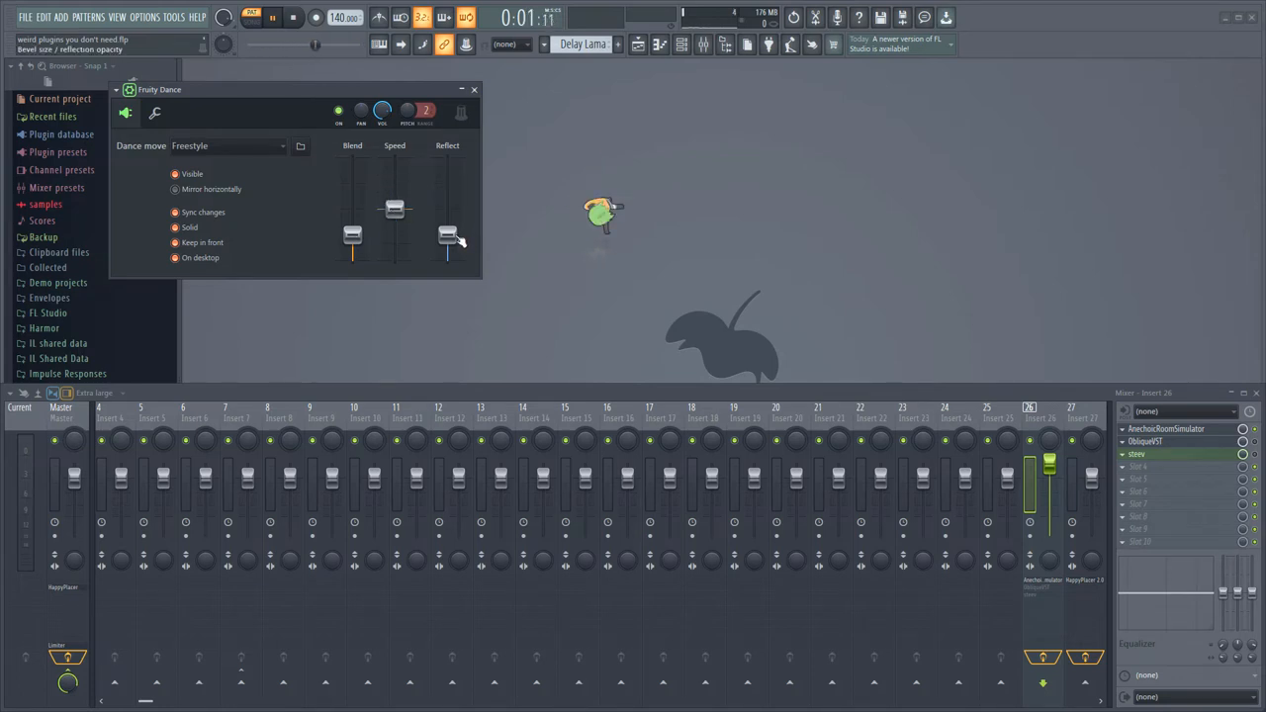
# Step: Lower the dancer's Reflect slider and load a custom sprite sheet
pyautogui.moveTo(448, 242); pyautogui.dragTo(448, 186)
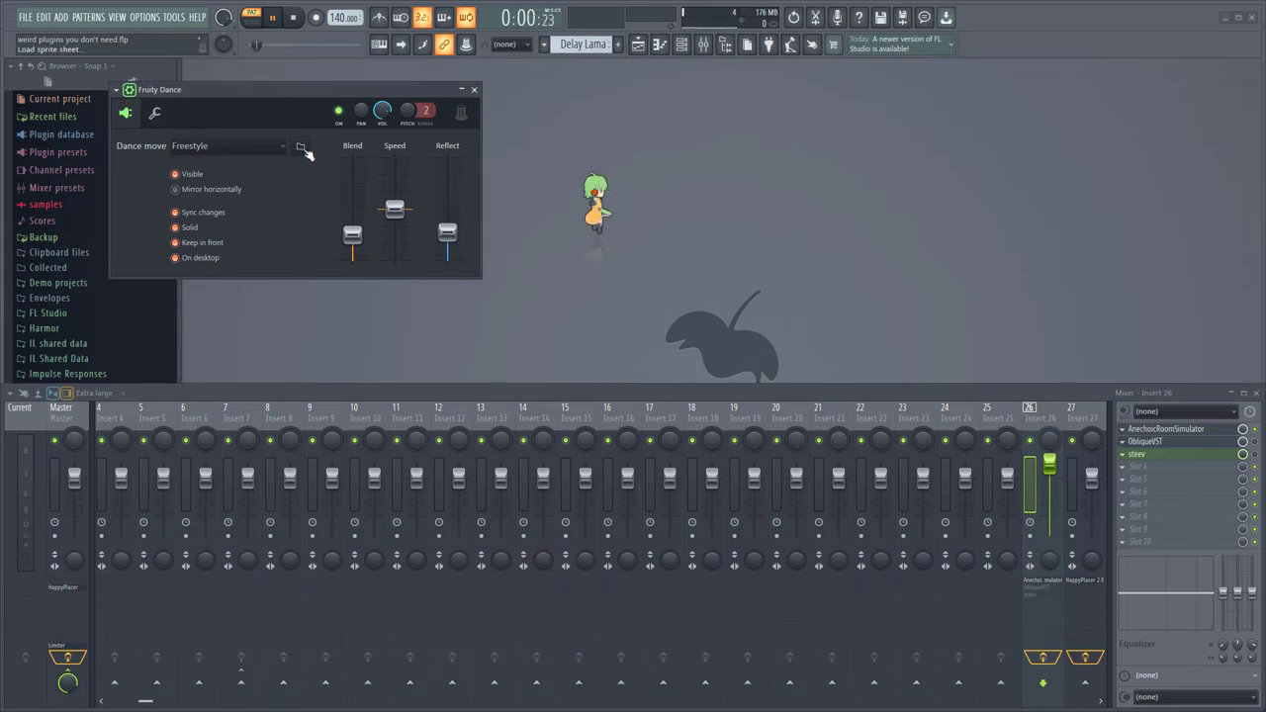
pyautogui.click(272, 17)
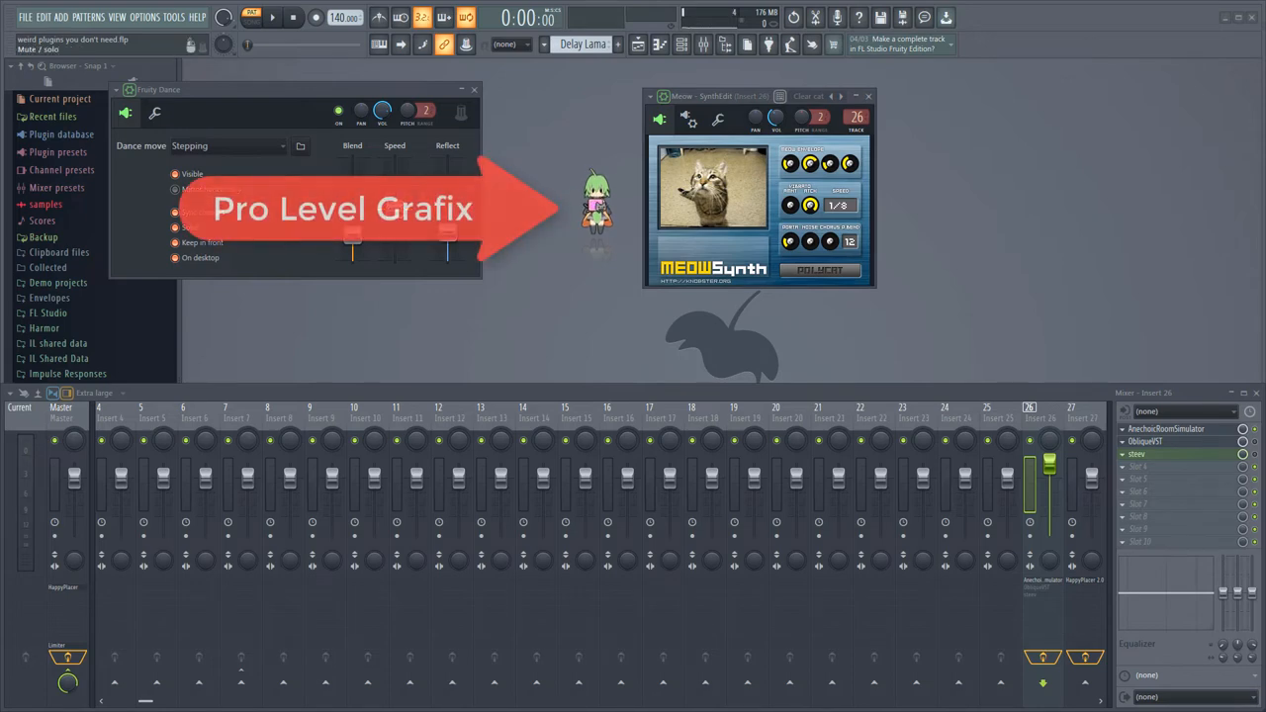
pyautogui.click(250, 17)
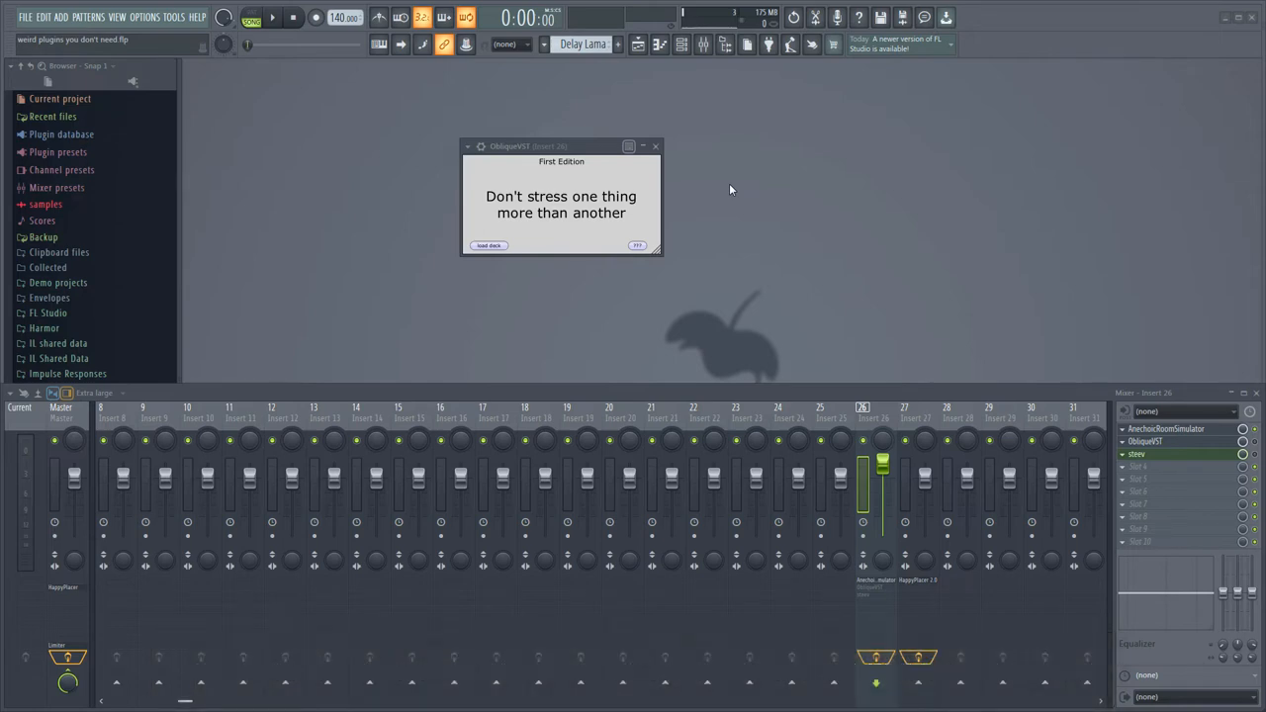
# Step: Draw ObliqueVST strategy cards, load the steev deck and draw two more cards
pyautogui.click(636, 245)
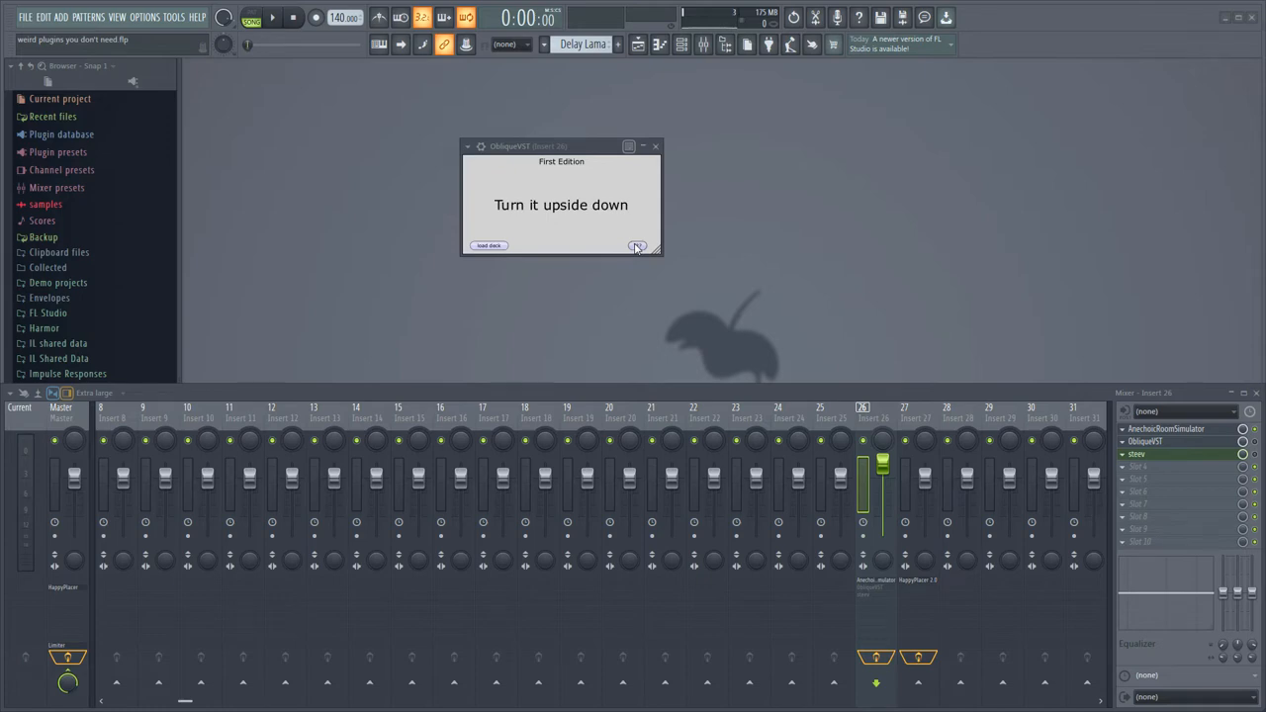
pyautogui.click(638, 246)
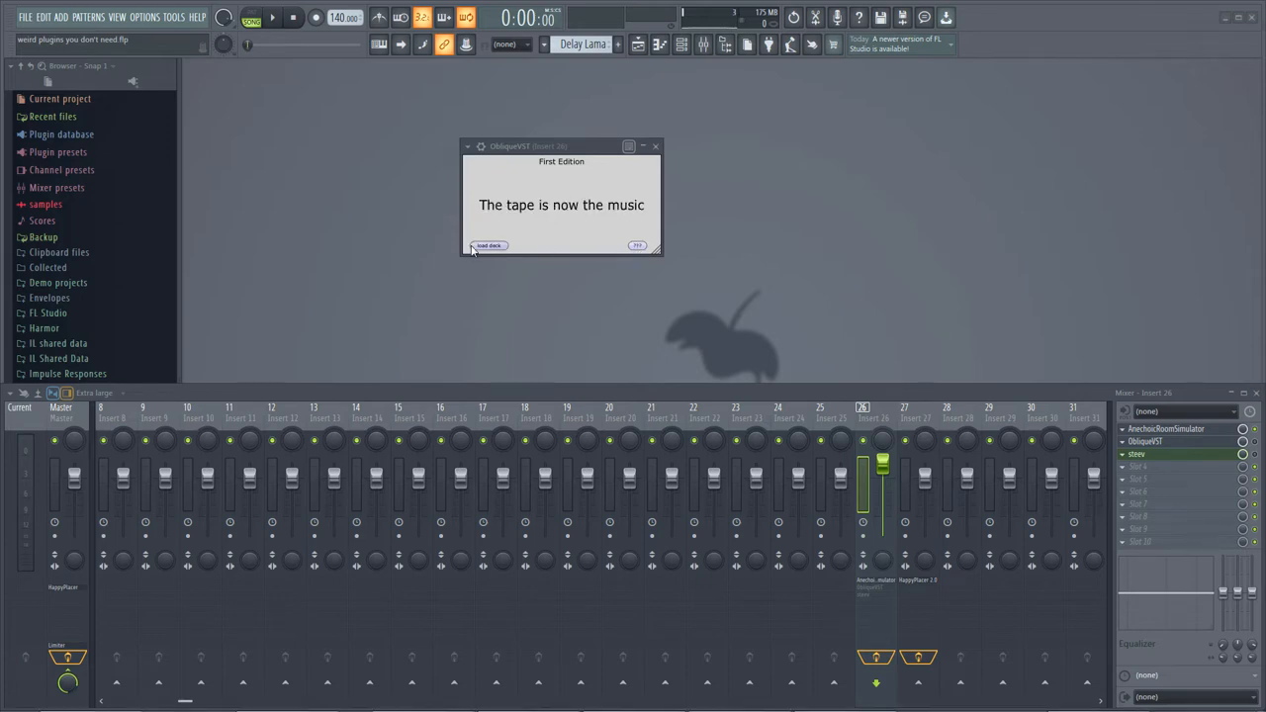
pyautogui.click(489, 245)
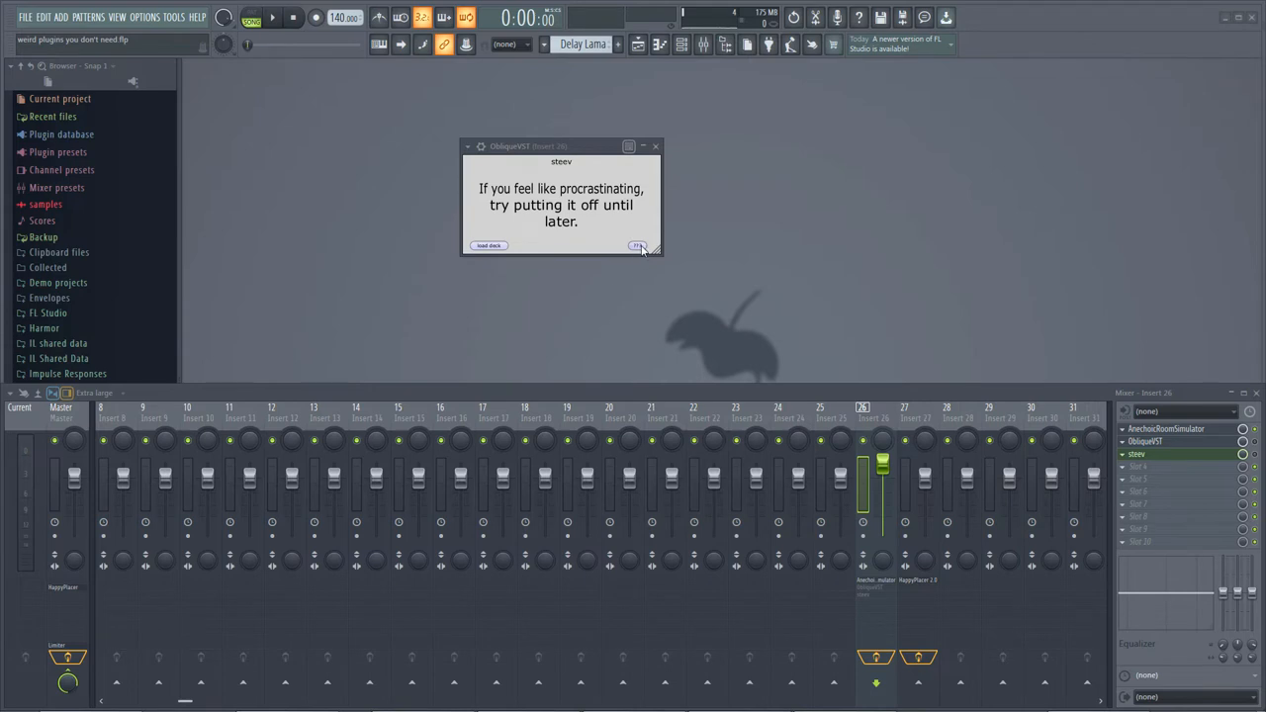
pyautogui.click(638, 246)
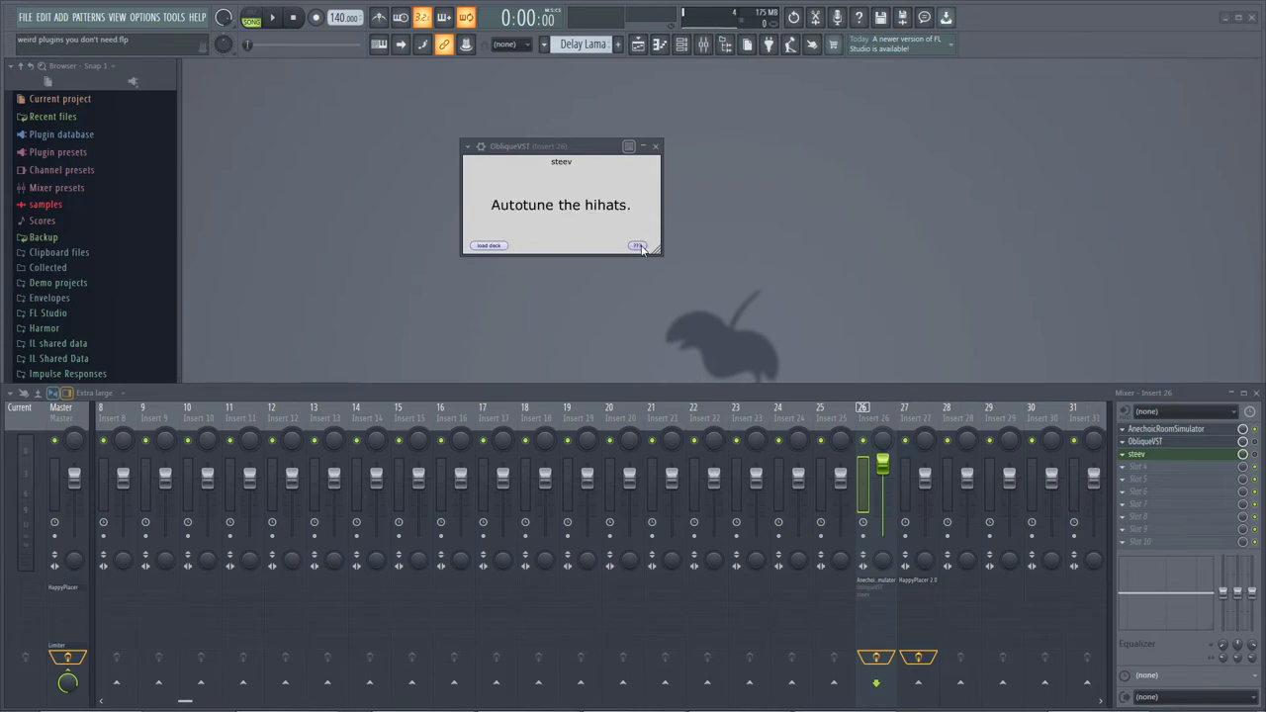
pyautogui.click(638, 245)
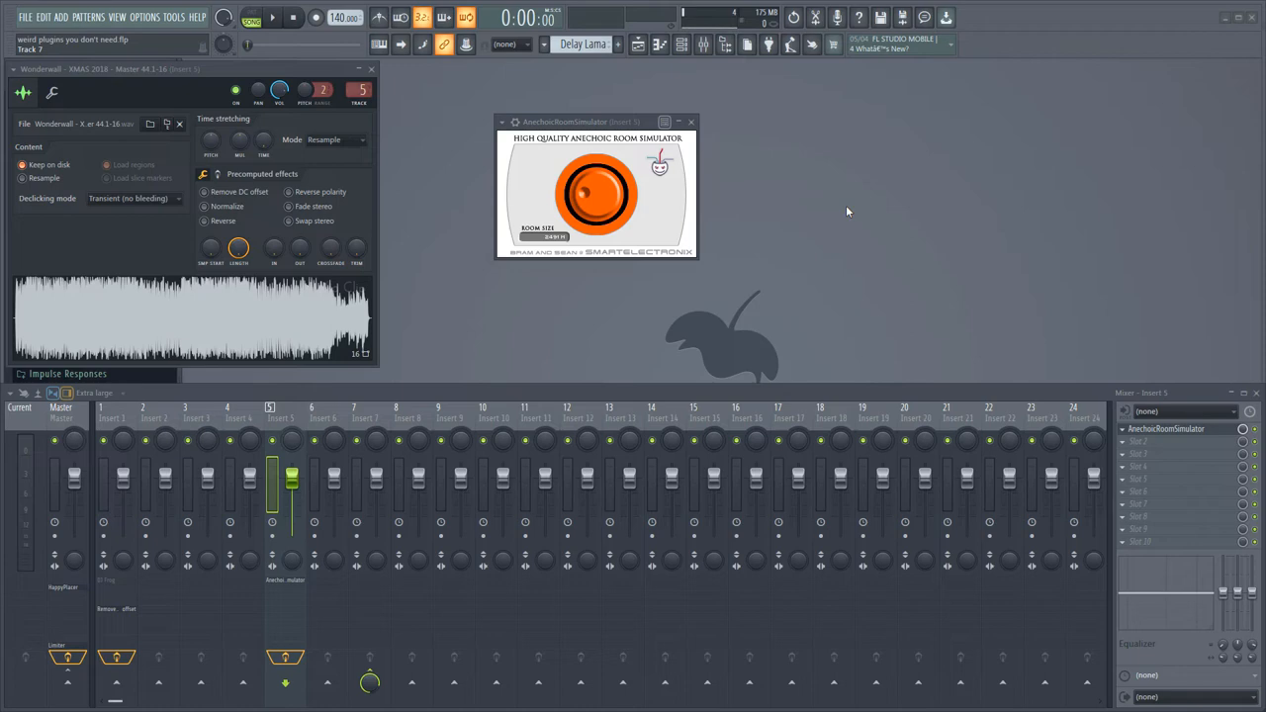
pyautogui.moveTo(272, 20)
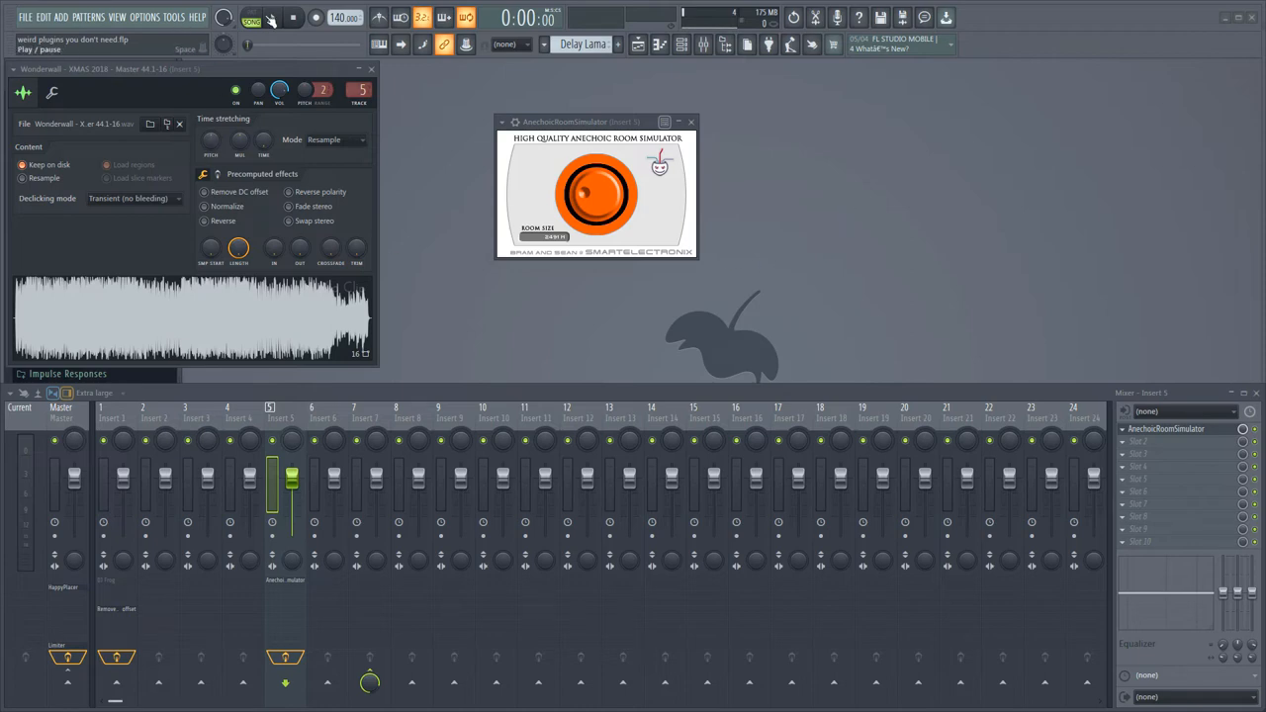
# Step: Play the Wonderwall - XMAS 2018 sample through AnechoicRoomSimulator on Insert 5
pyautogui.click(272, 17)
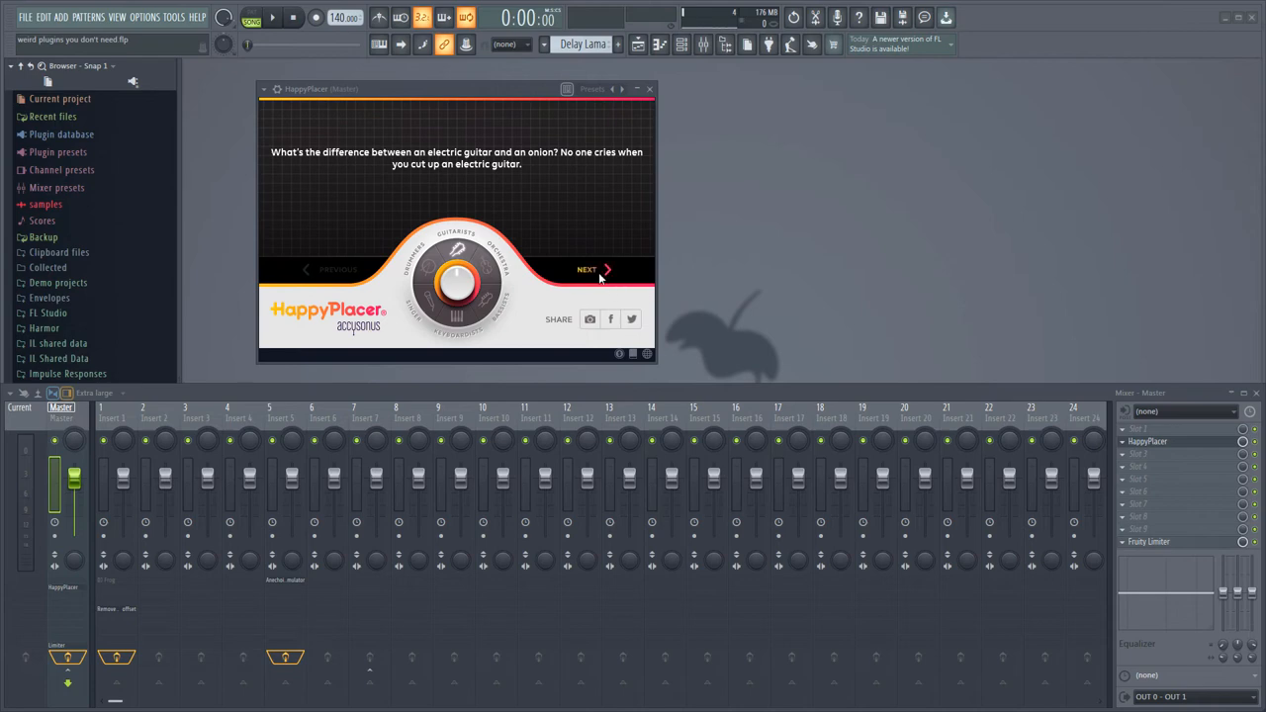
# Step: Step through HappyPlacer's musician jokes into the singers category
pyautogui.click(588, 269)
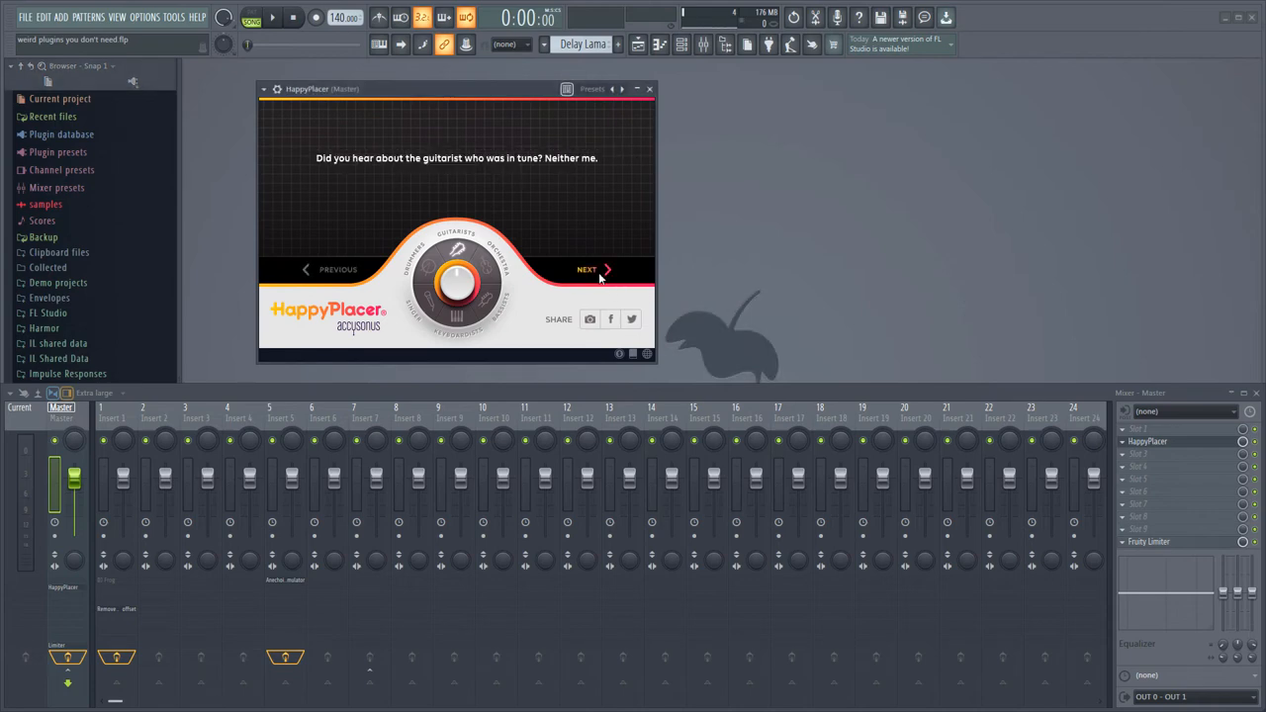
pyautogui.click(586, 269)
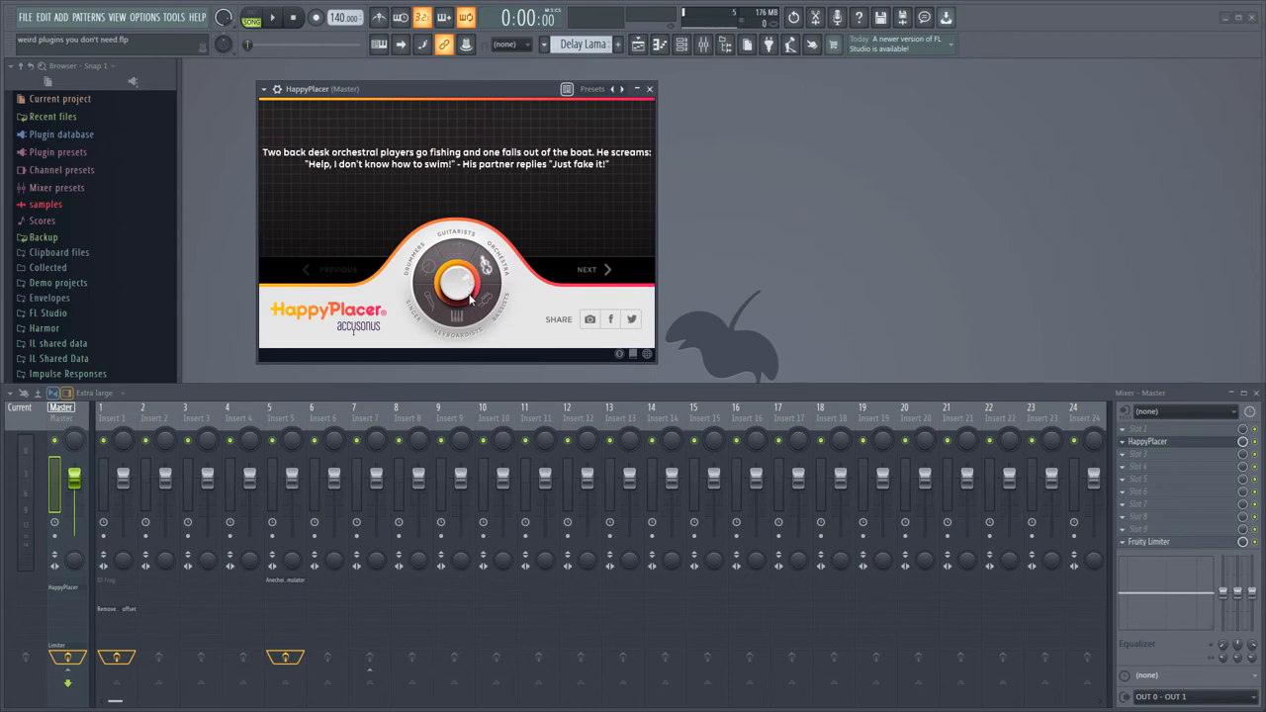
pyautogui.click(587, 269)
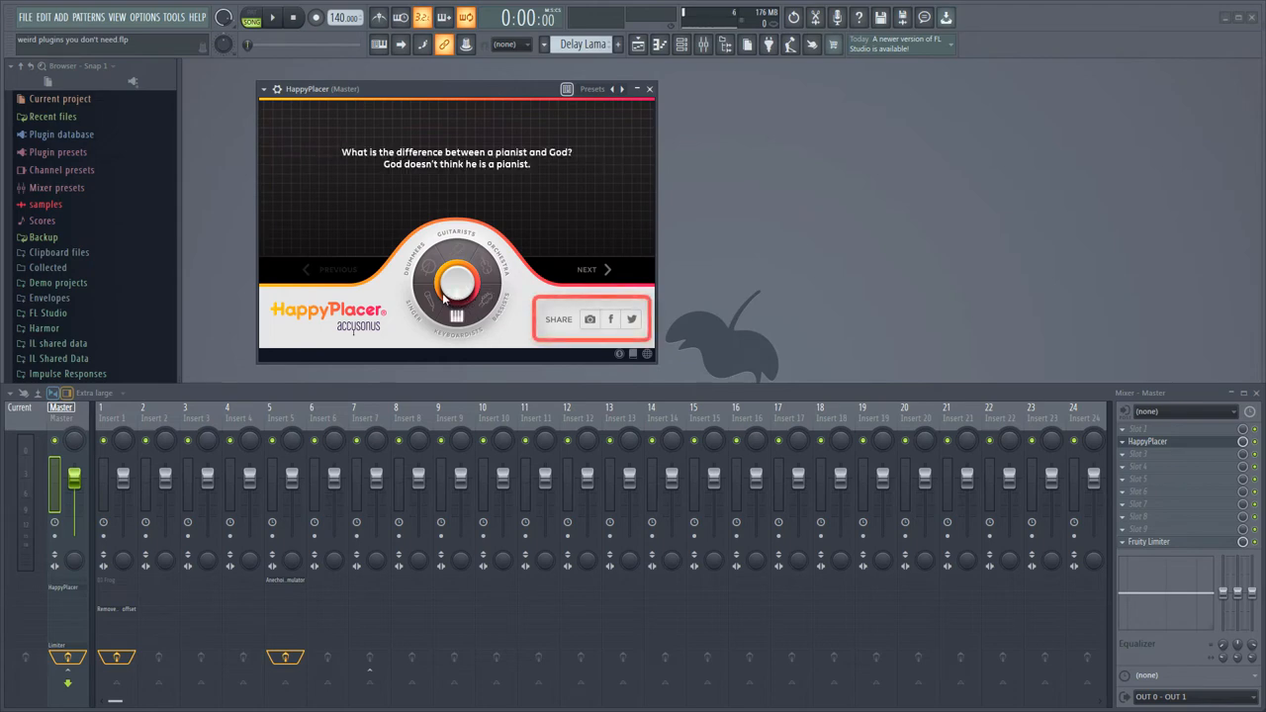
pyautogui.click(587, 269)
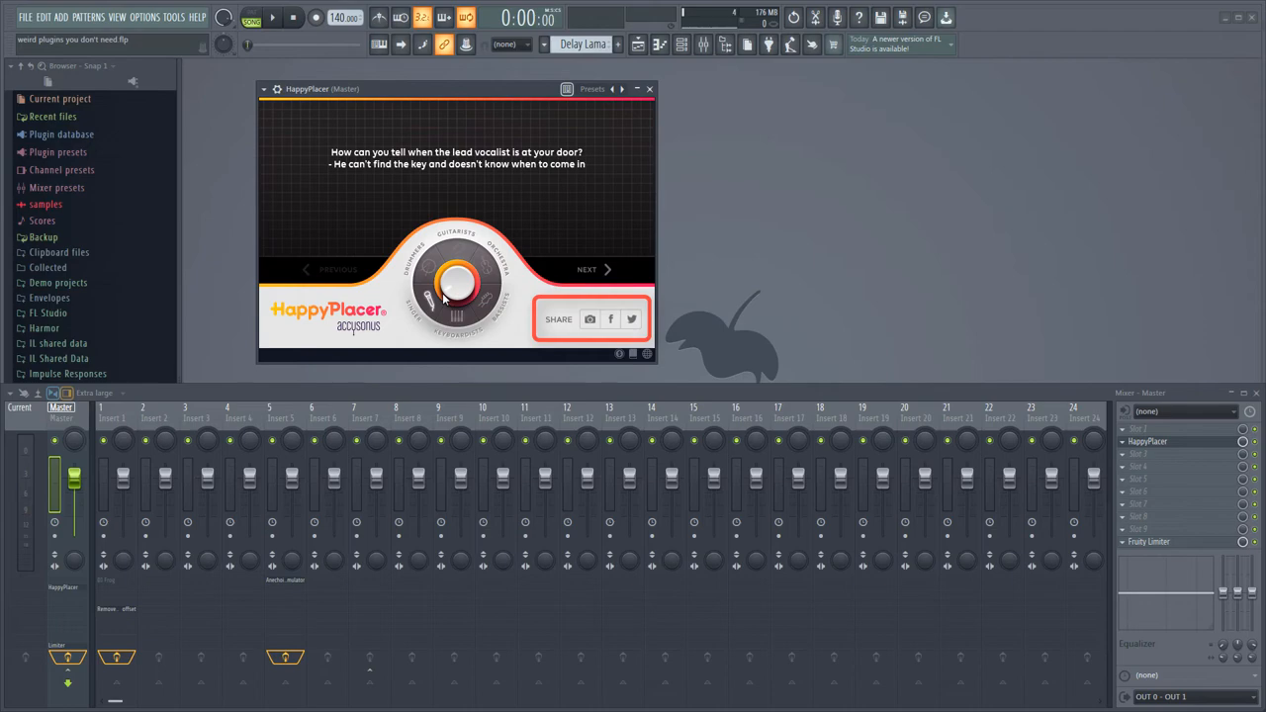
pyautogui.click(595, 269)
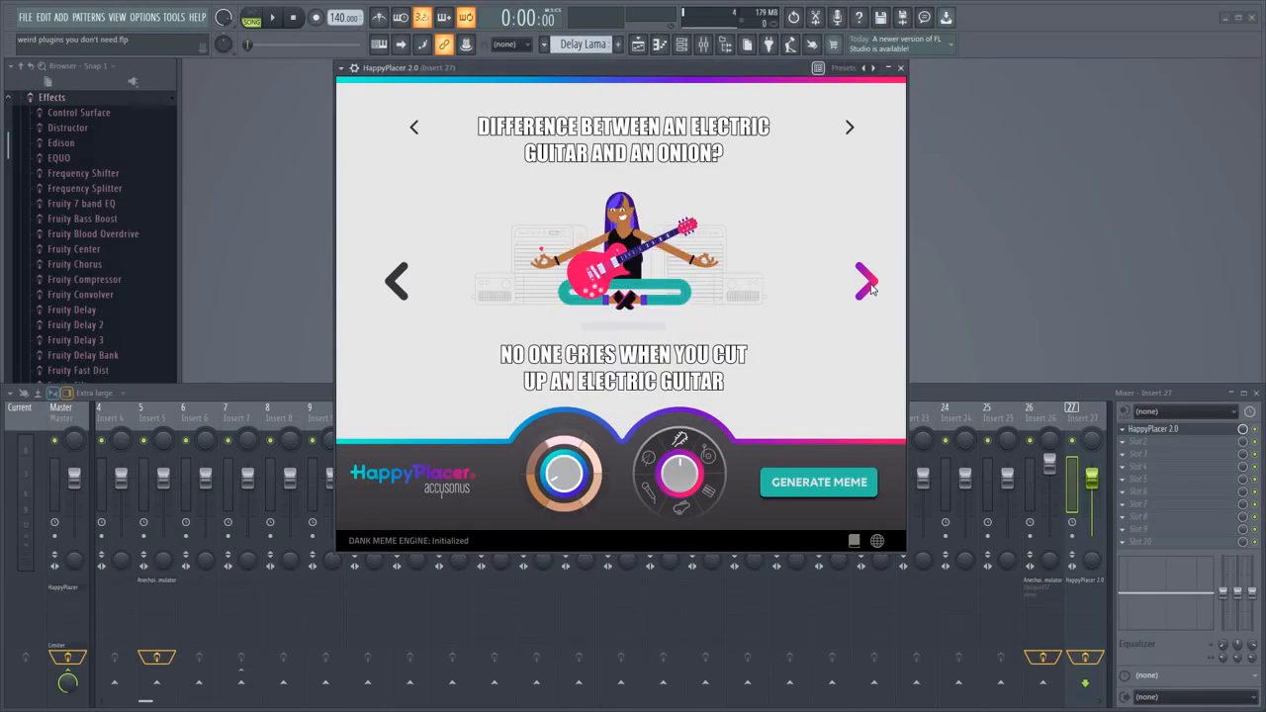
# Step: Advance the meme generator until the DJs-can't-play-pool meme shows
pyautogui.click(866, 282)
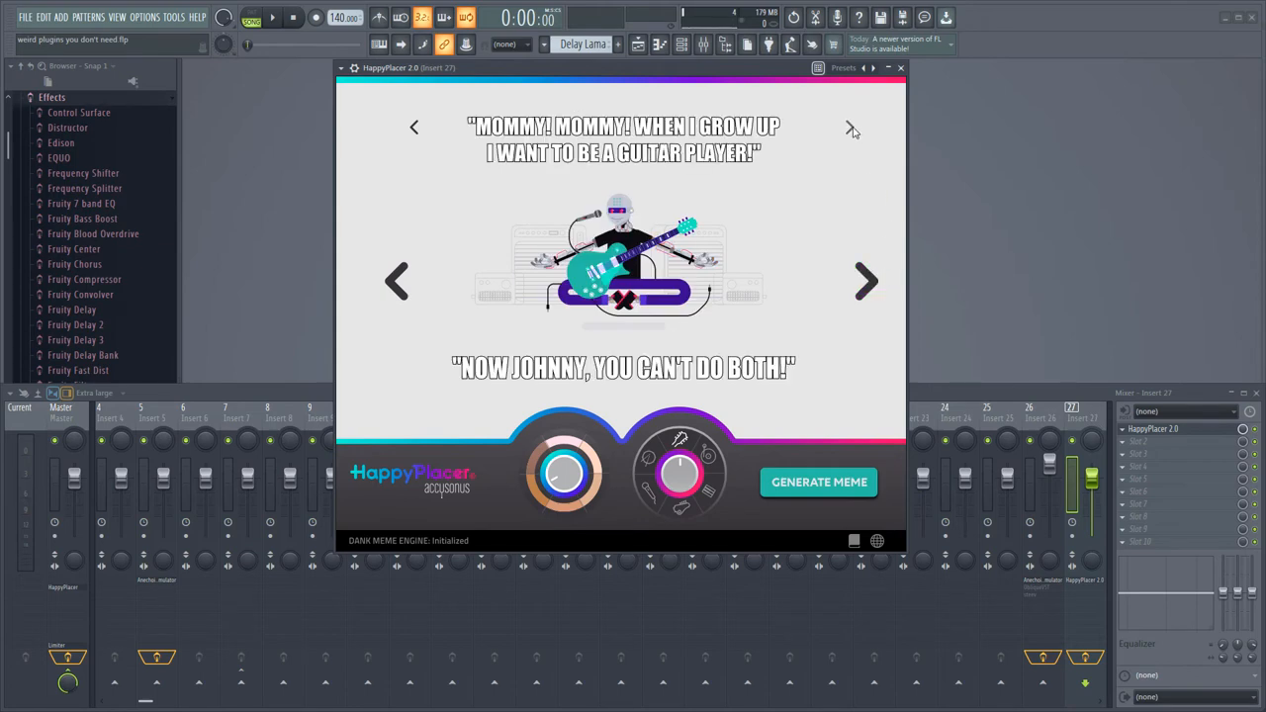
pyautogui.click(849, 126)
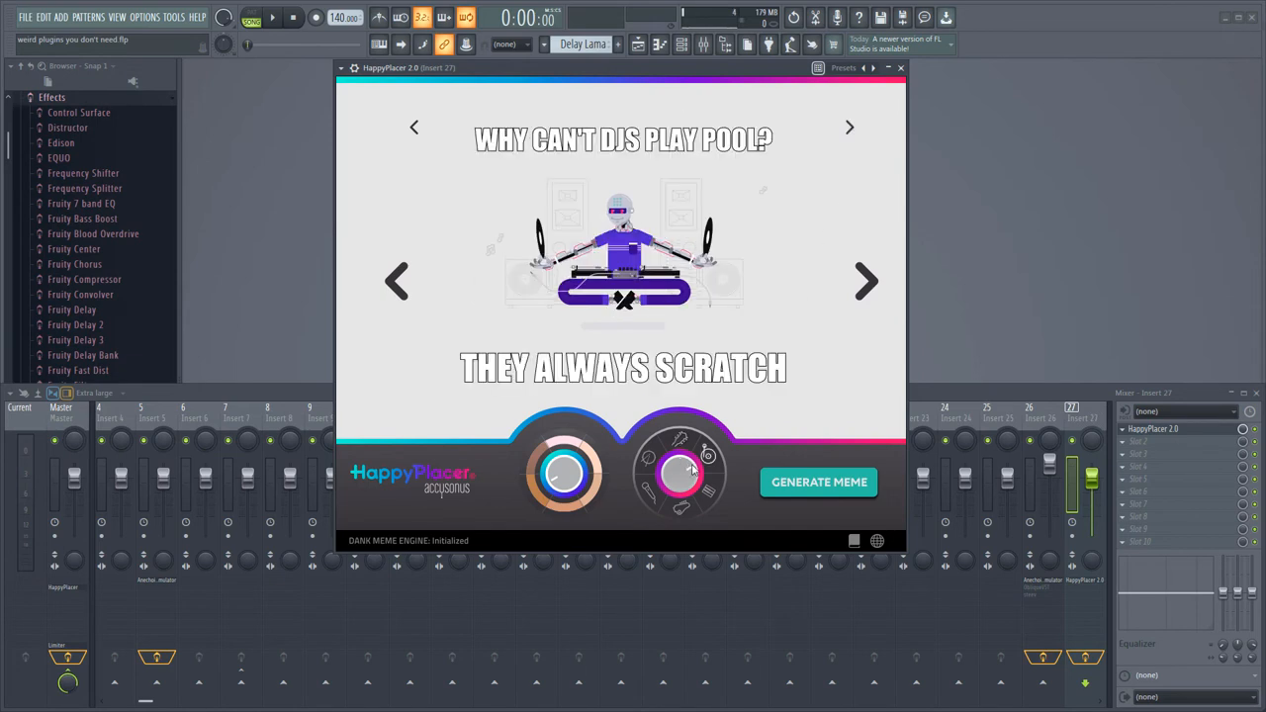
pyautogui.moveTo(864, 281)
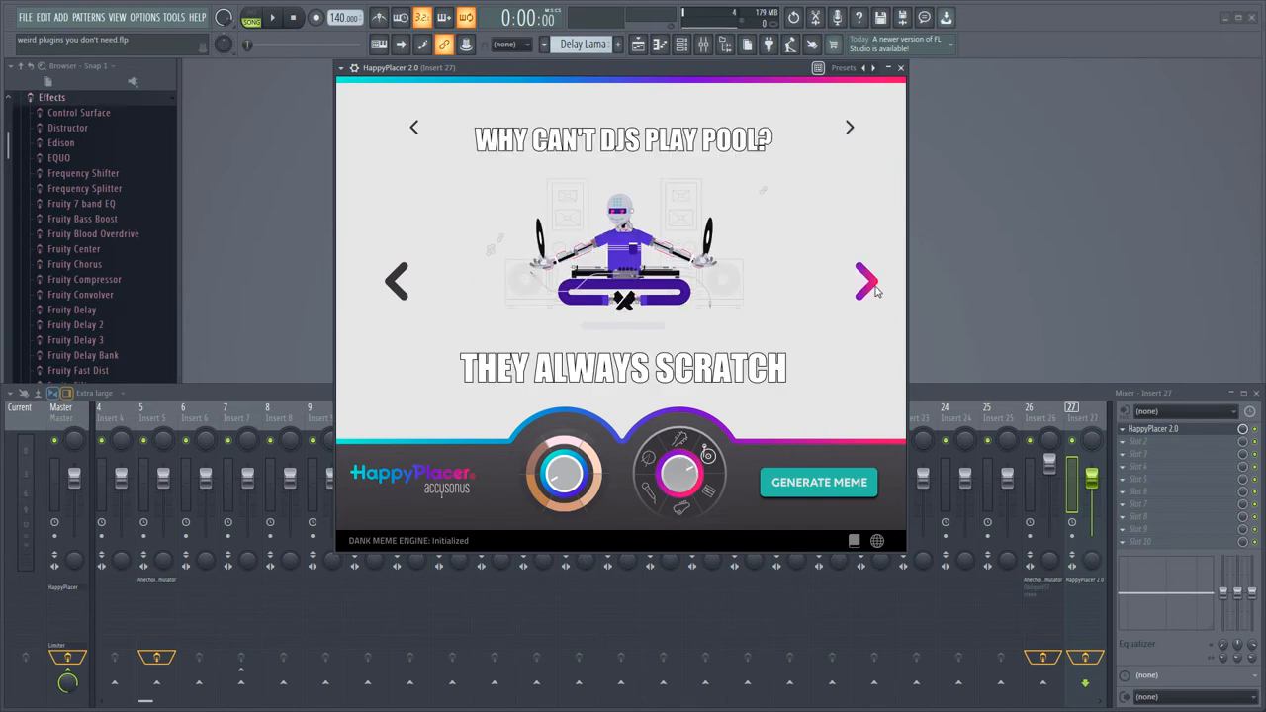
pyautogui.click(866, 281)
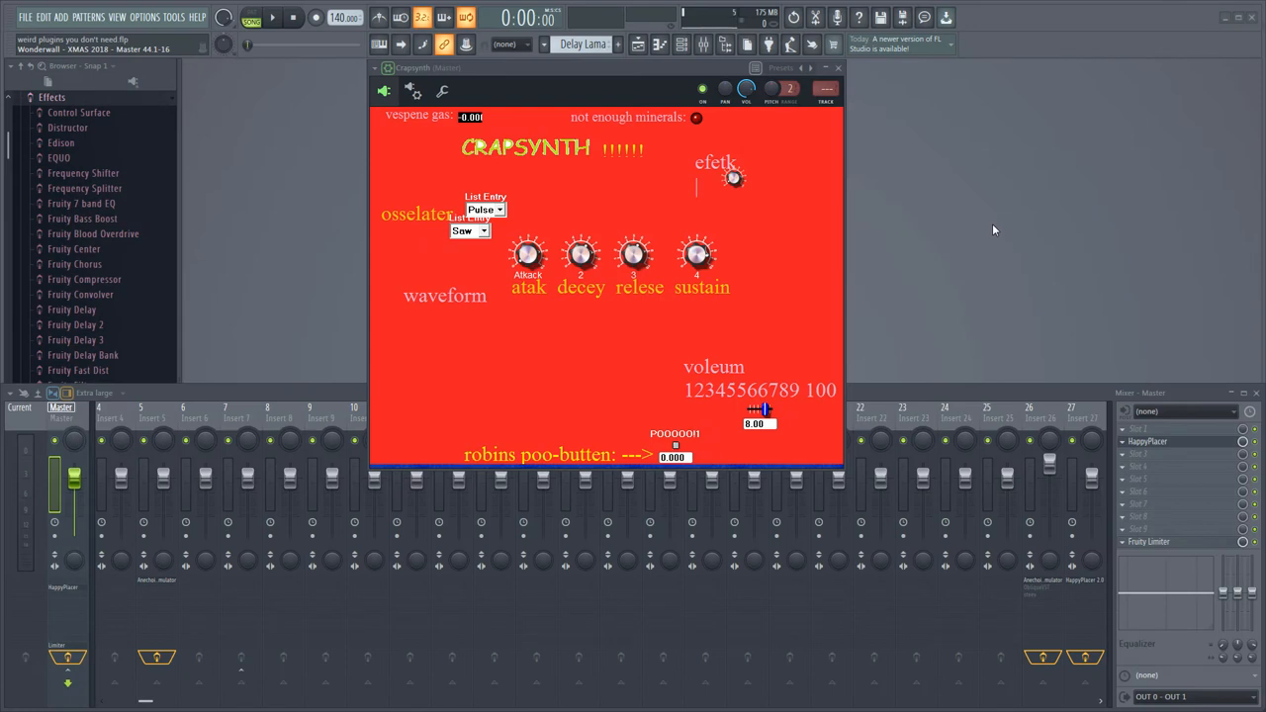
pyautogui.moveTo(836, 233)
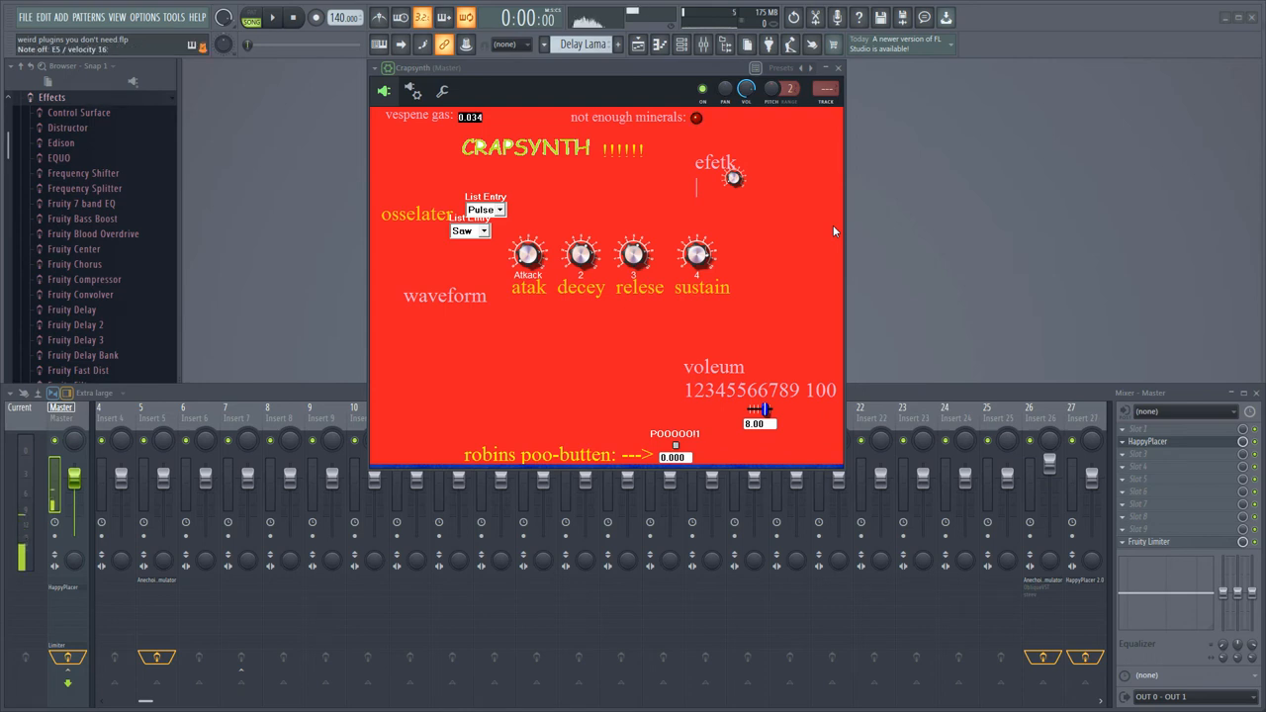
# Step: Tweak Crapsynth's attack knob, then raise voleum and poo-butten to 10.00
pyautogui.moveTo(527, 252); pyautogui.dragTo(527, 262)
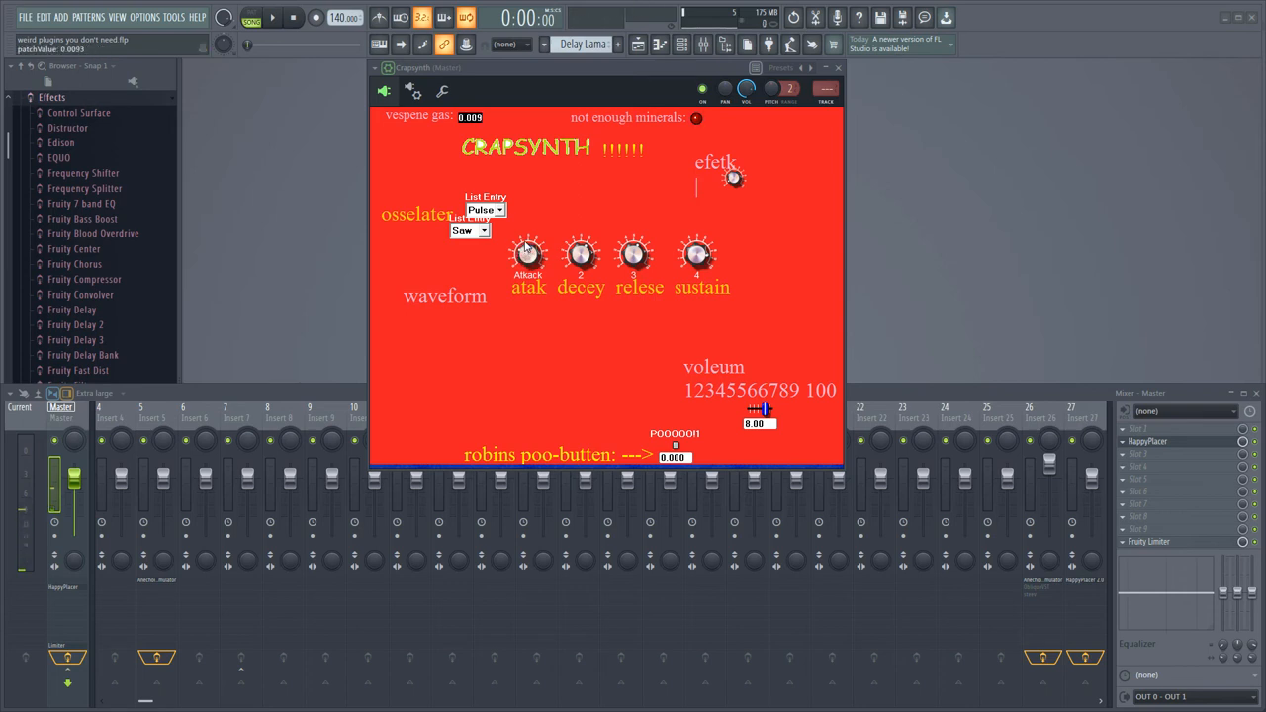
pyautogui.moveTo(527, 253); pyautogui.dragTo(534, 245)
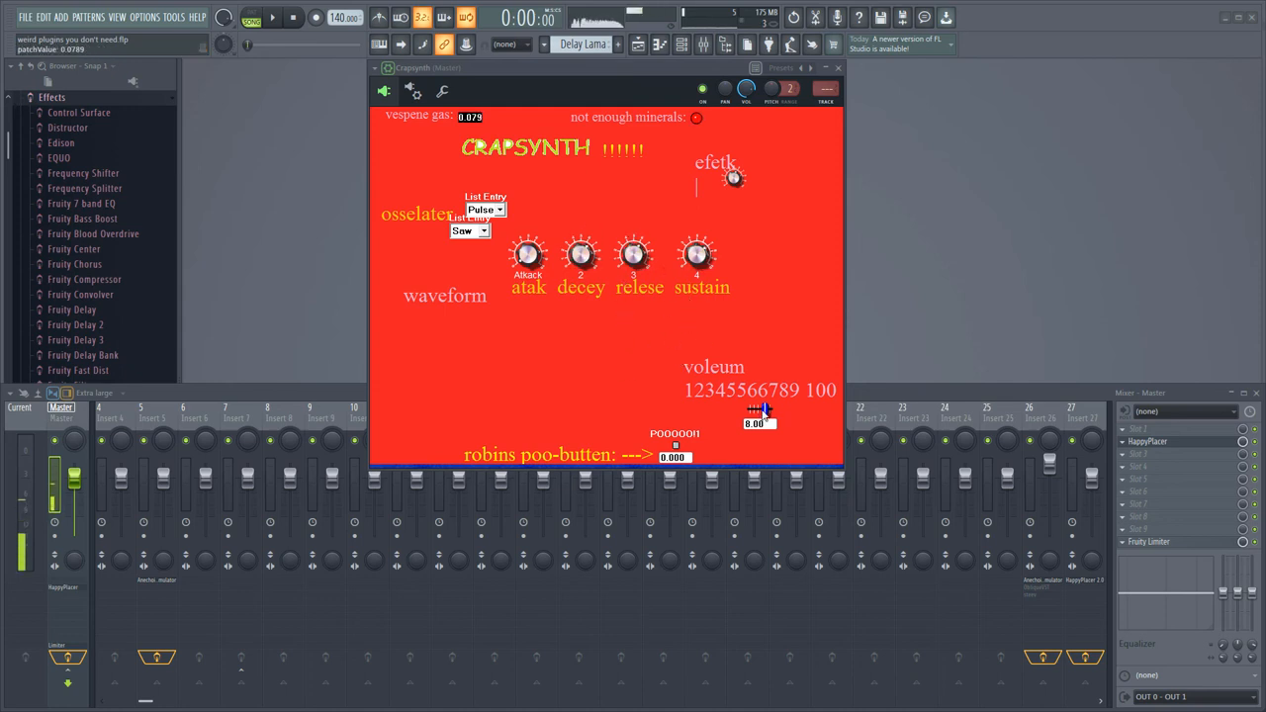
pyautogui.moveTo(759, 416); pyautogui.dragTo(758, 406)
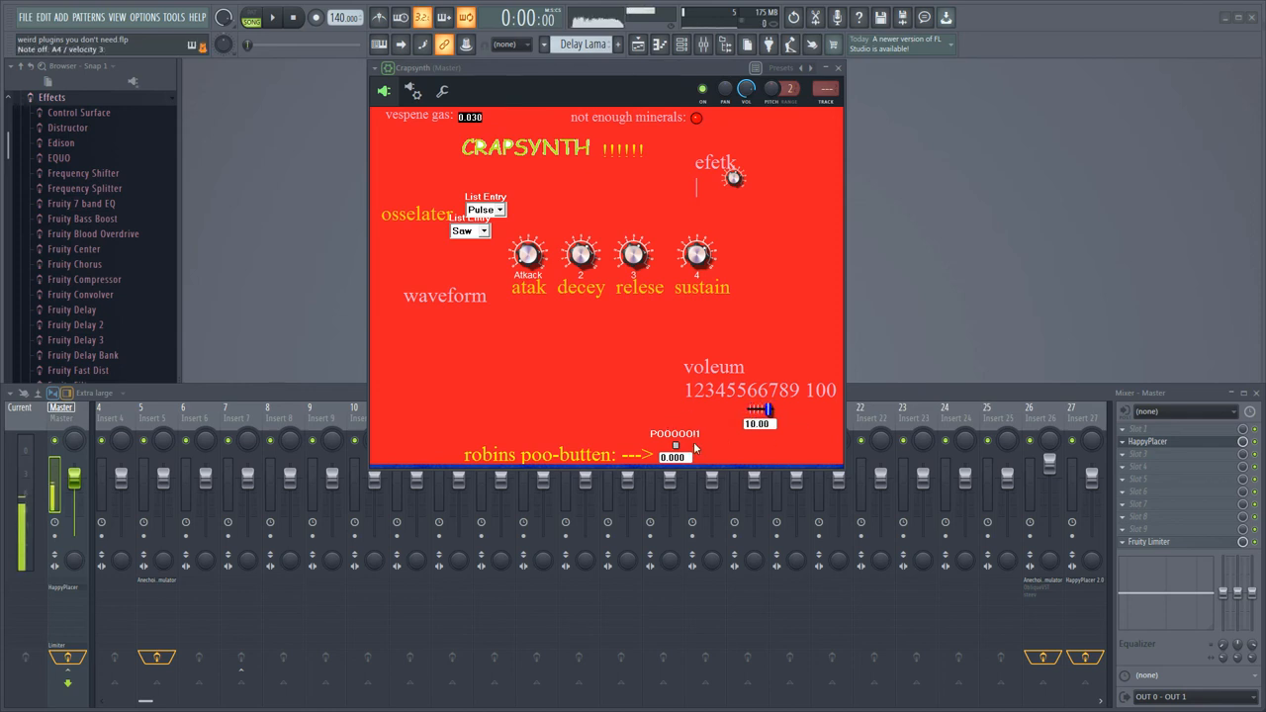
pyautogui.moveTo(675, 446); pyautogui.dragTo(675, 455)
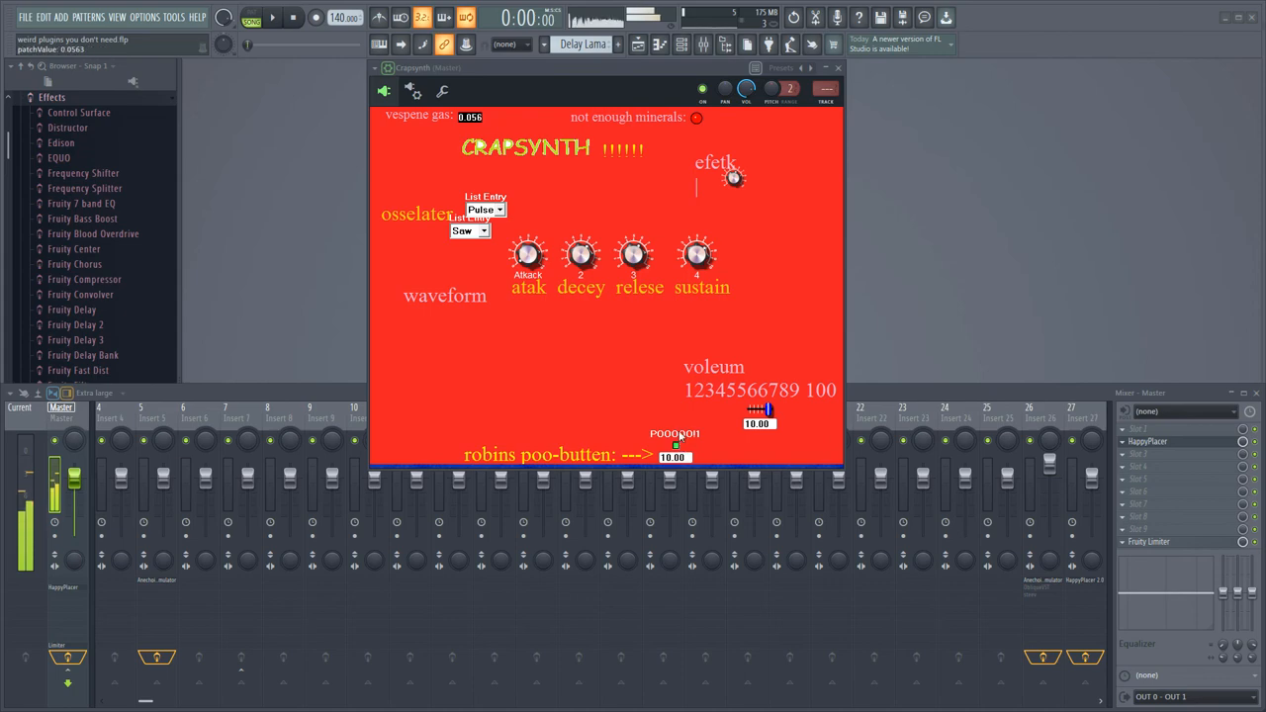
pyautogui.click(470, 230)
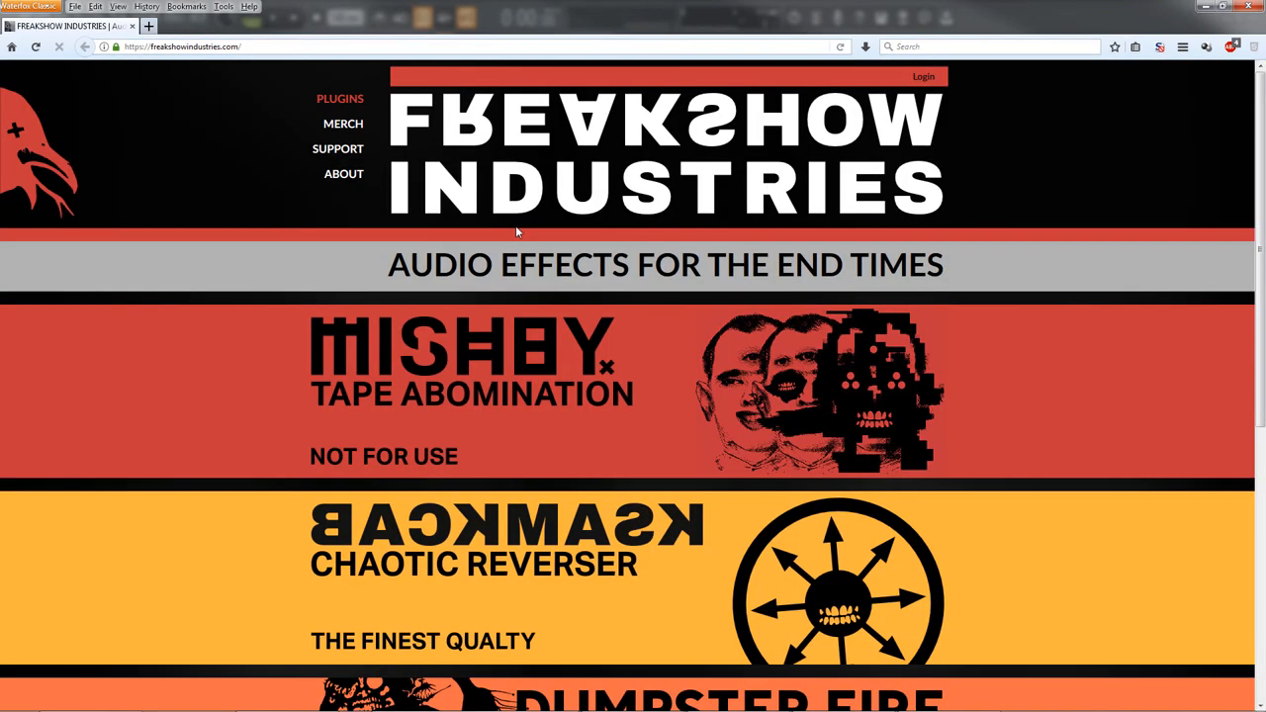
# Step: Scroll the Freakshow Industries plugin lineup down to the footer and back up
pyautogui.scroll(-3)
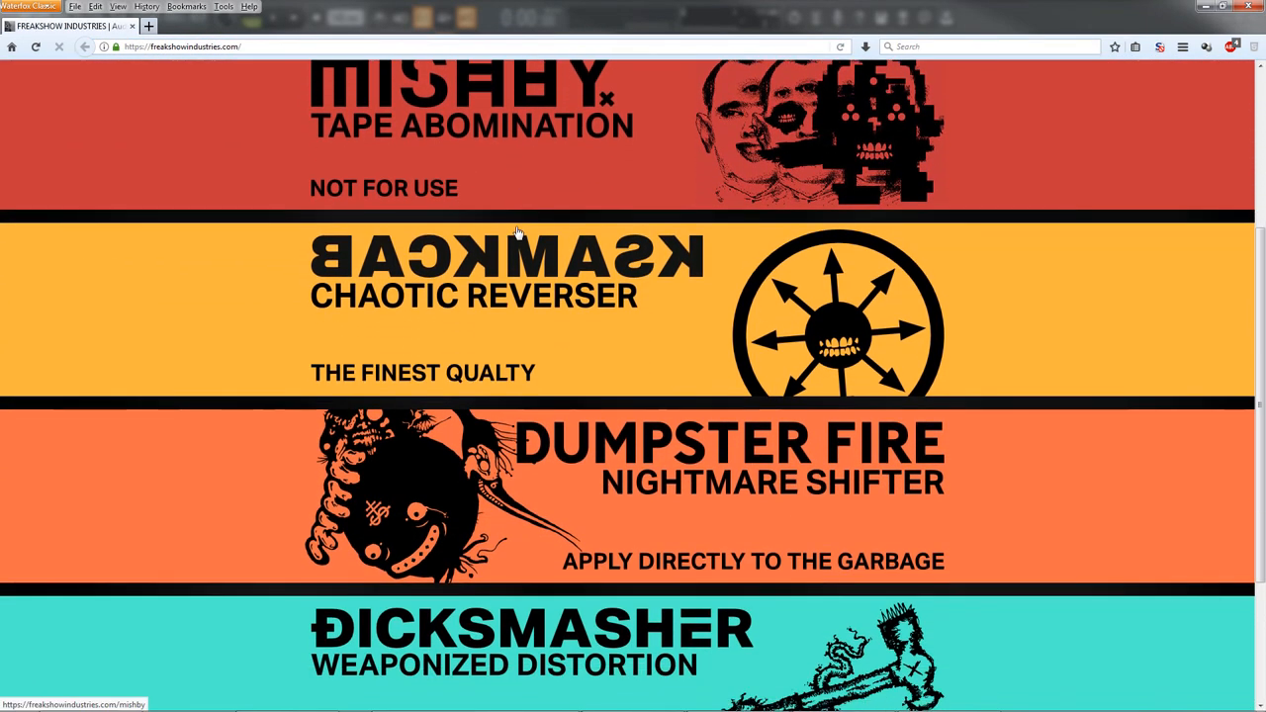
pyautogui.scroll(-3)
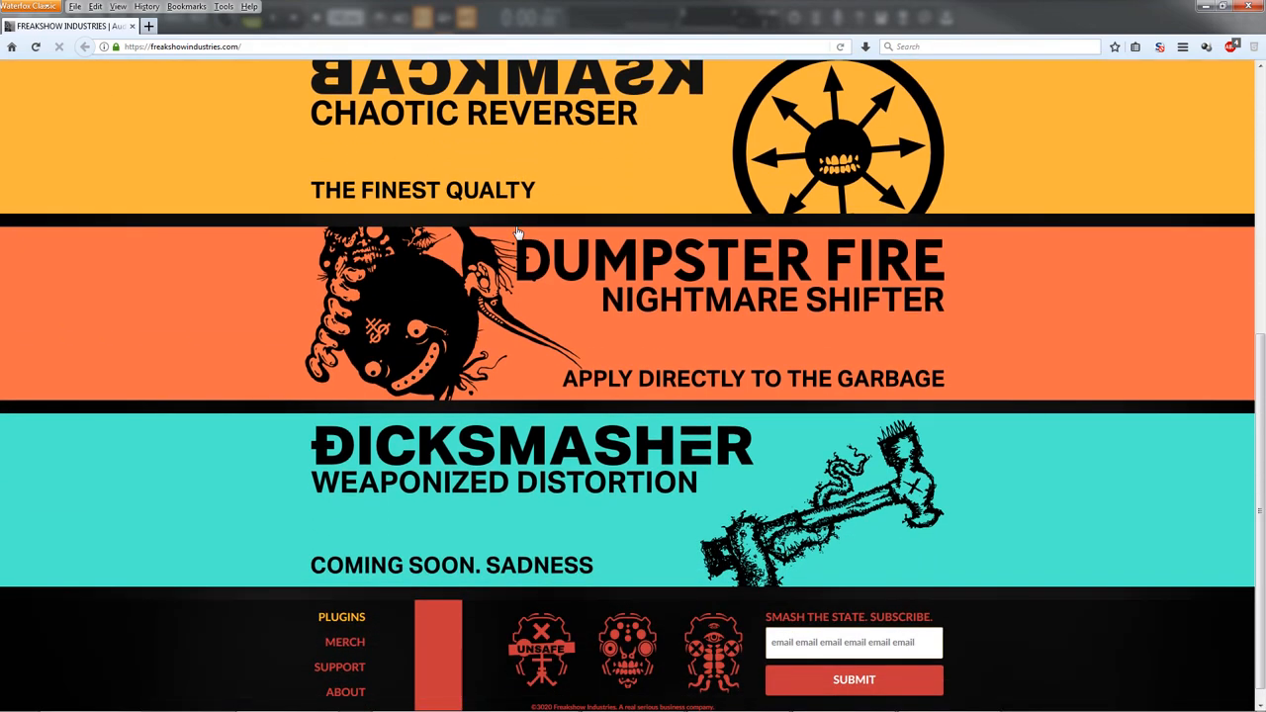
pyautogui.scroll(3)
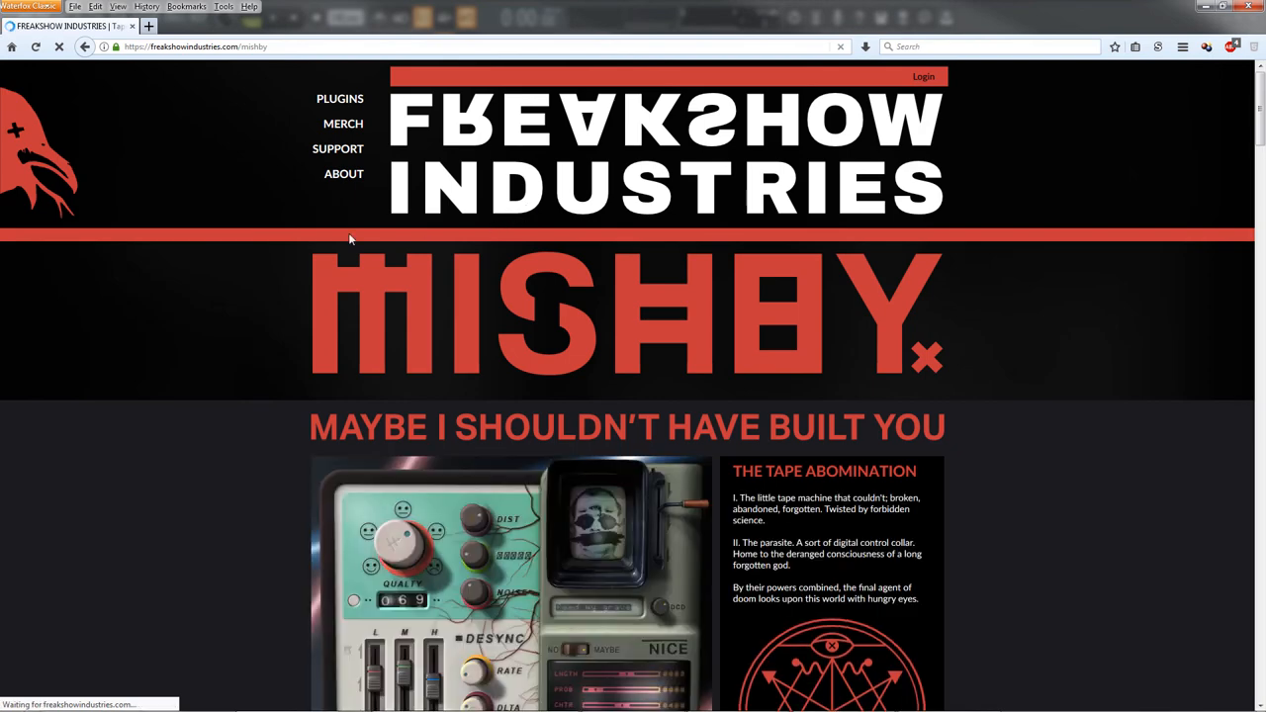
# Step: Scroll the MISHBY tape abomination page down to system requirements and the footer
pyautogui.scroll(-3)
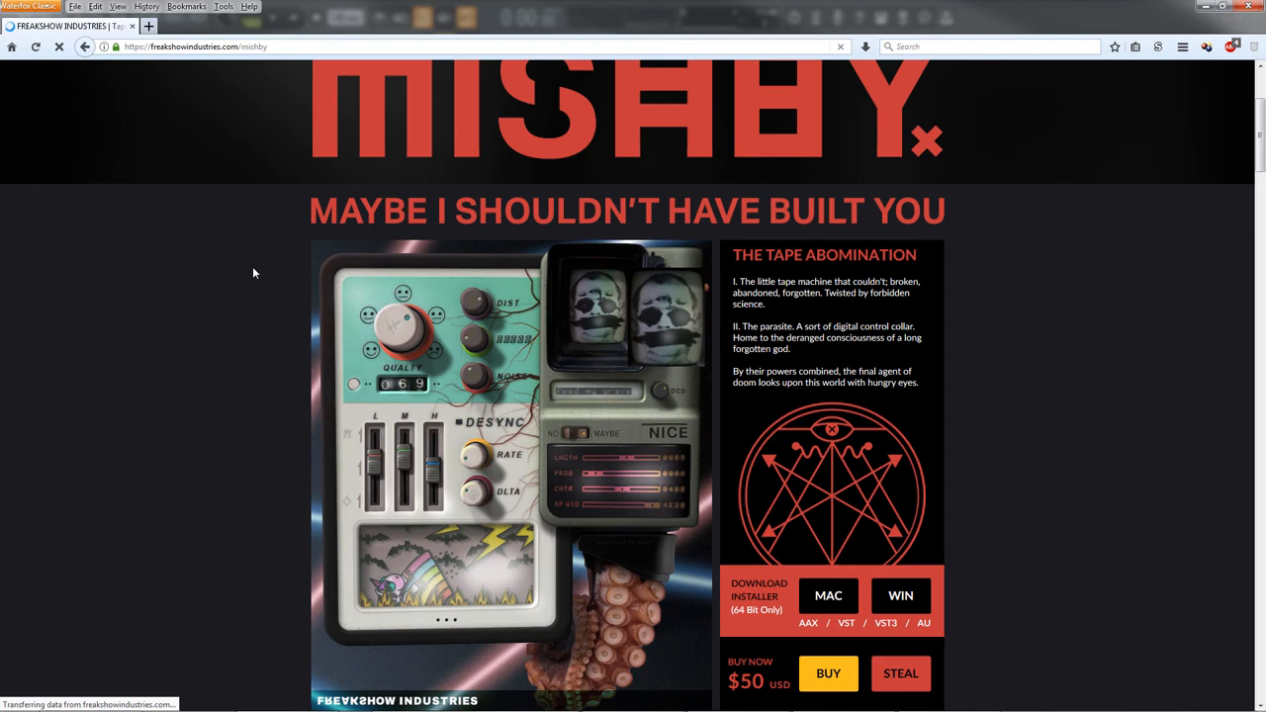
pyautogui.scroll(-3)
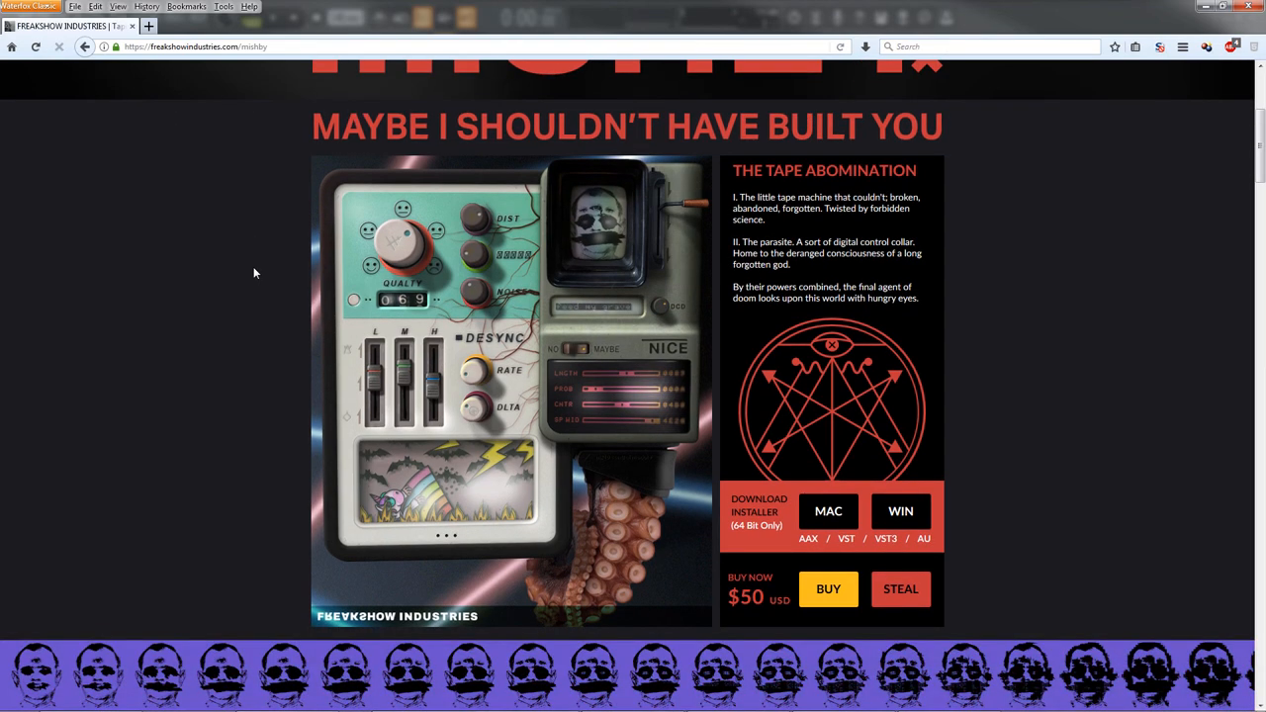
pyautogui.scroll(-3)
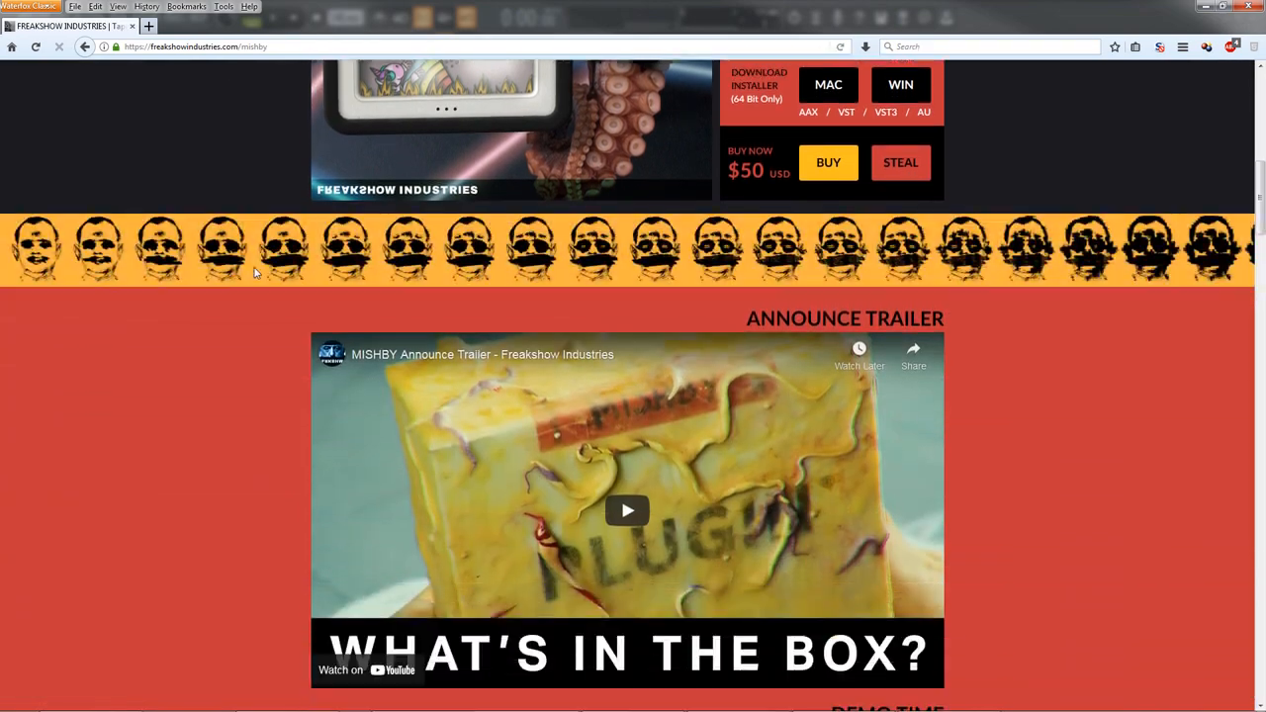
pyautogui.scroll(-3)
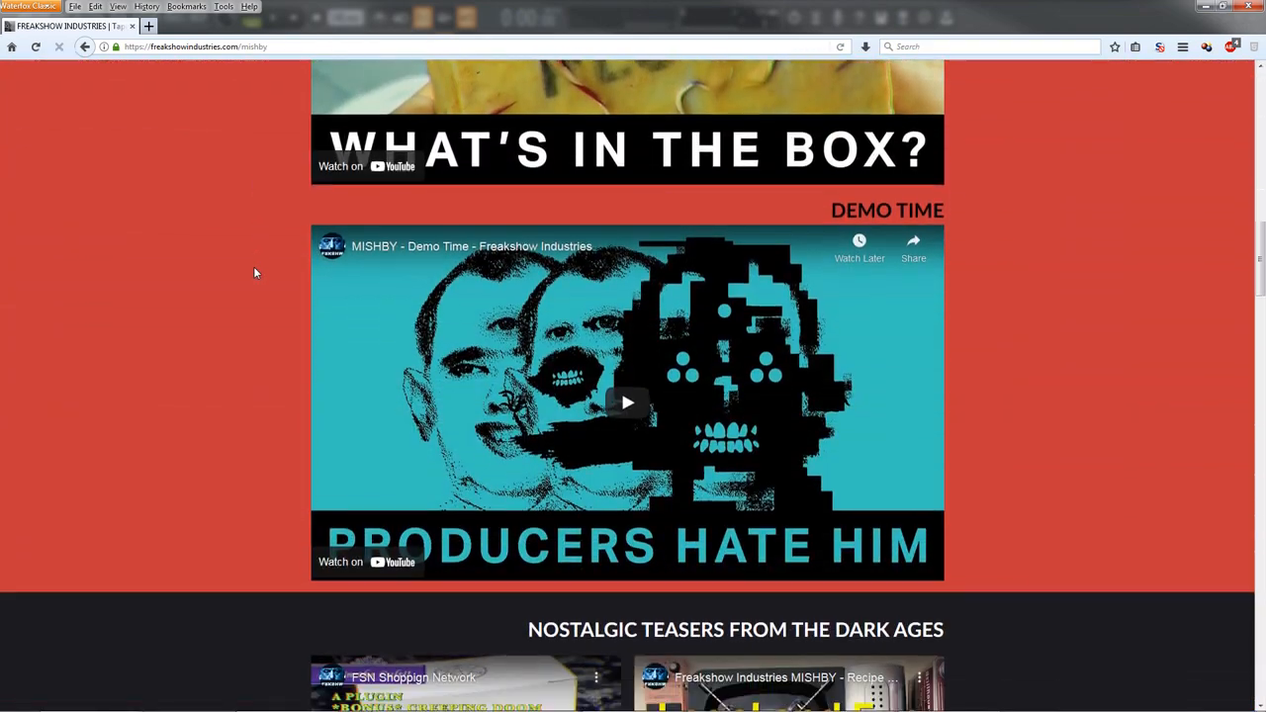
pyautogui.scroll(-3)
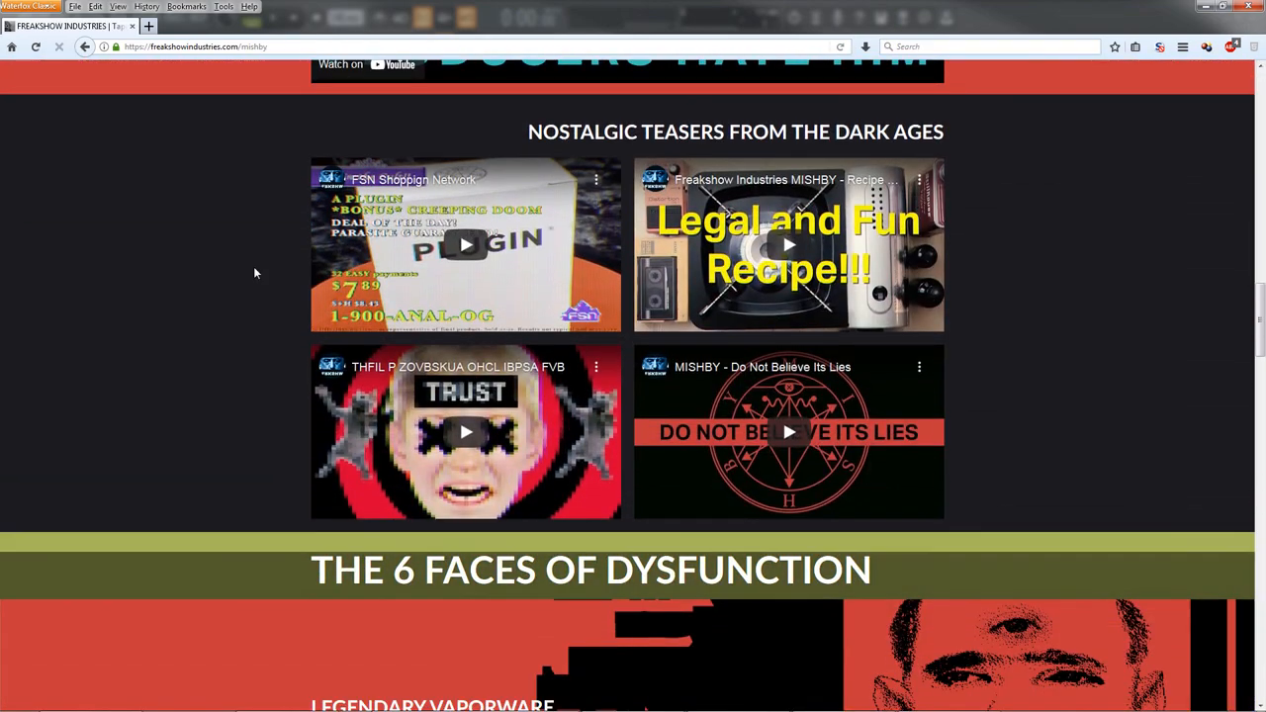
pyautogui.scroll(-3)
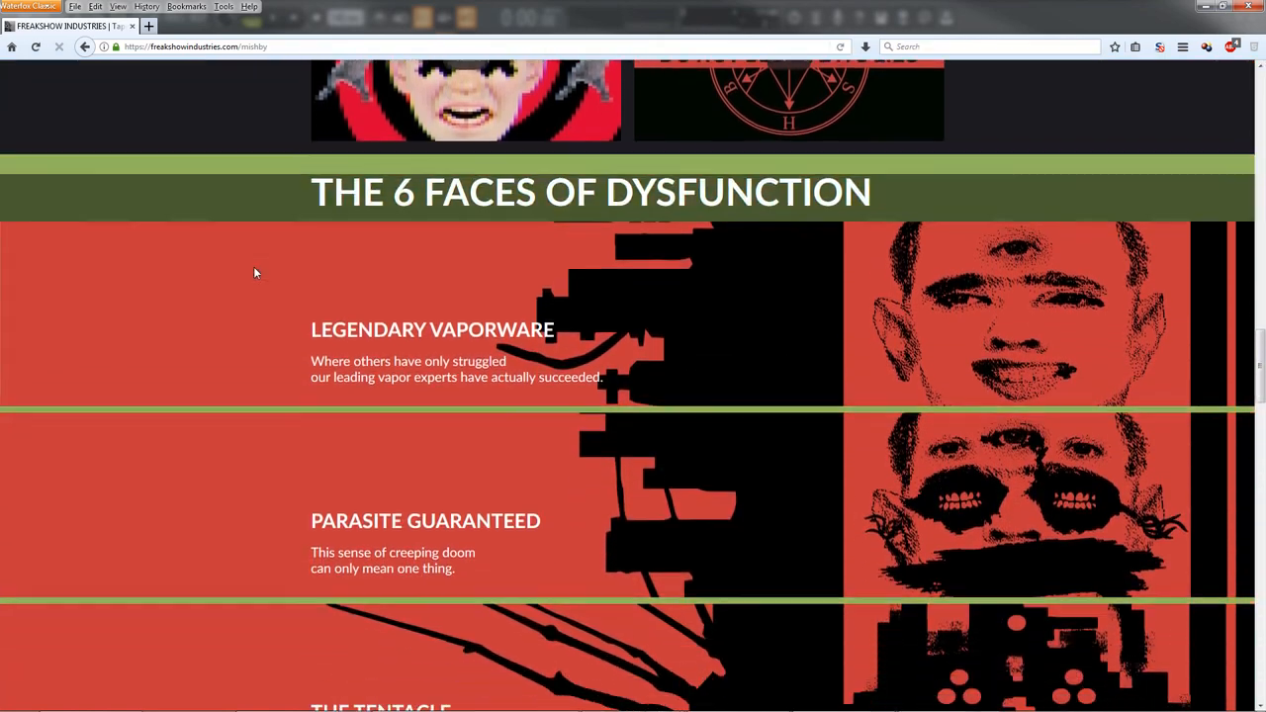
pyautogui.scroll(-3)
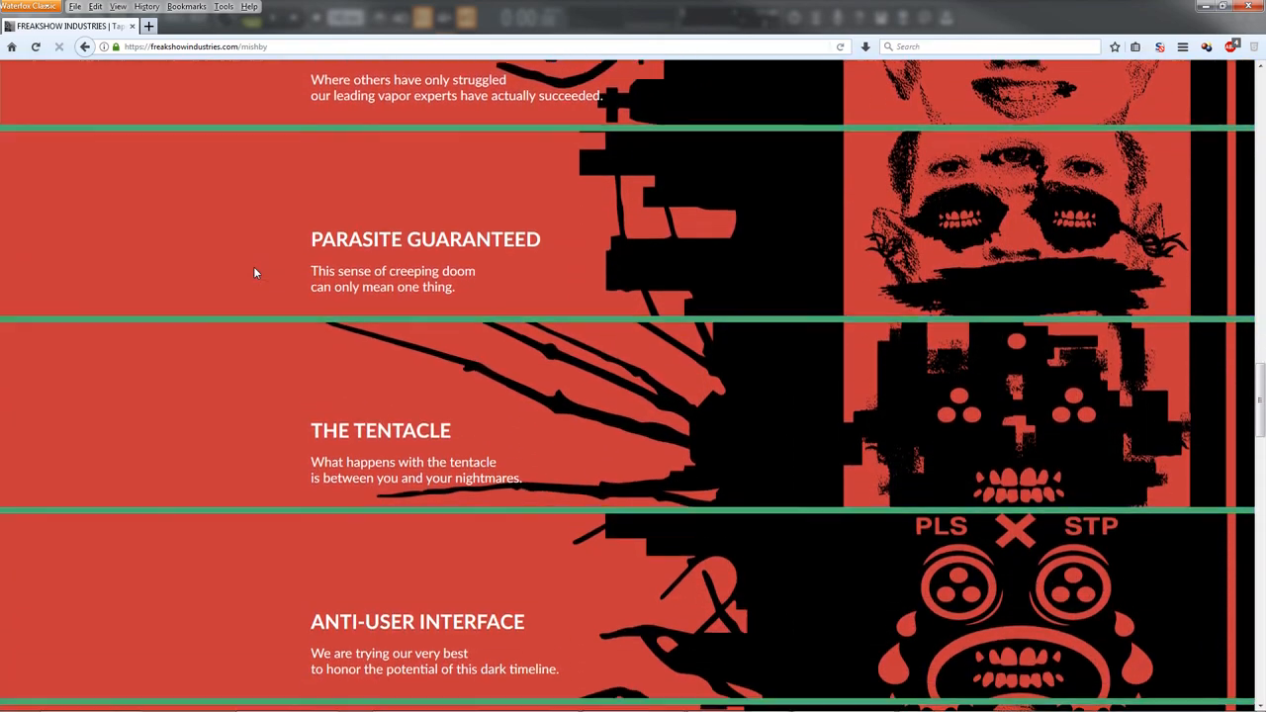
pyautogui.scroll(-3)
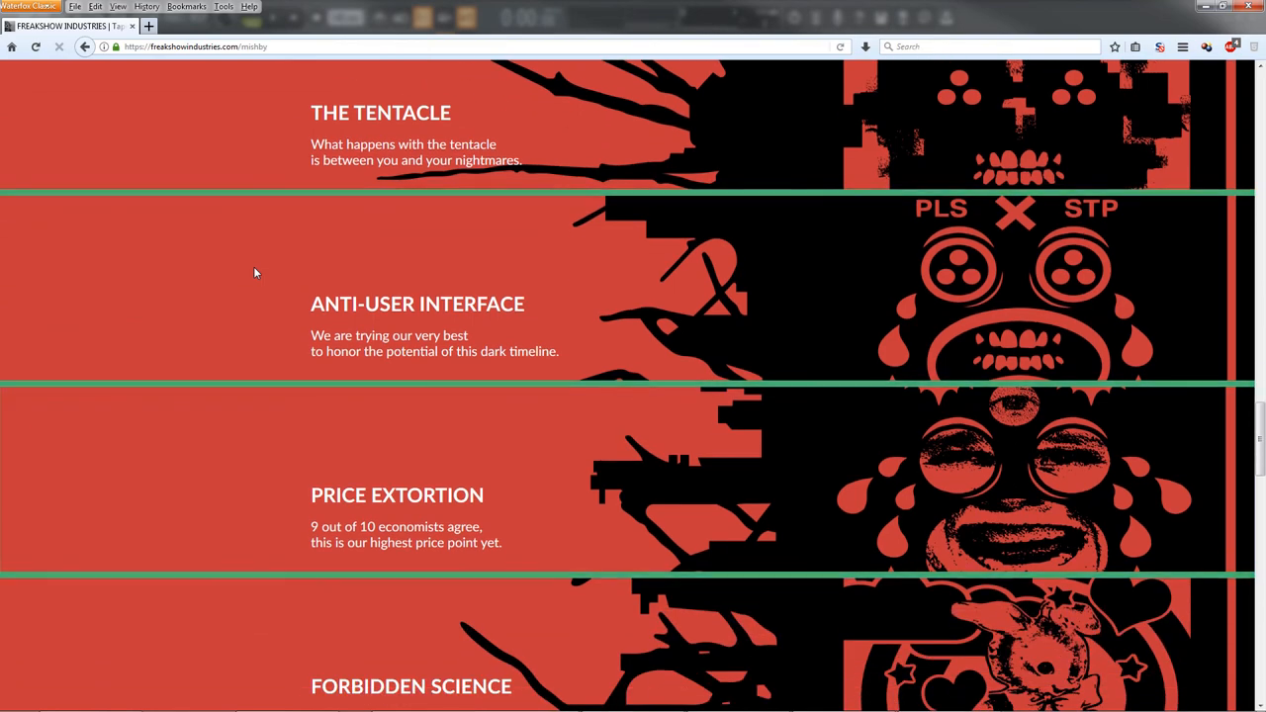
pyautogui.scroll(-3)
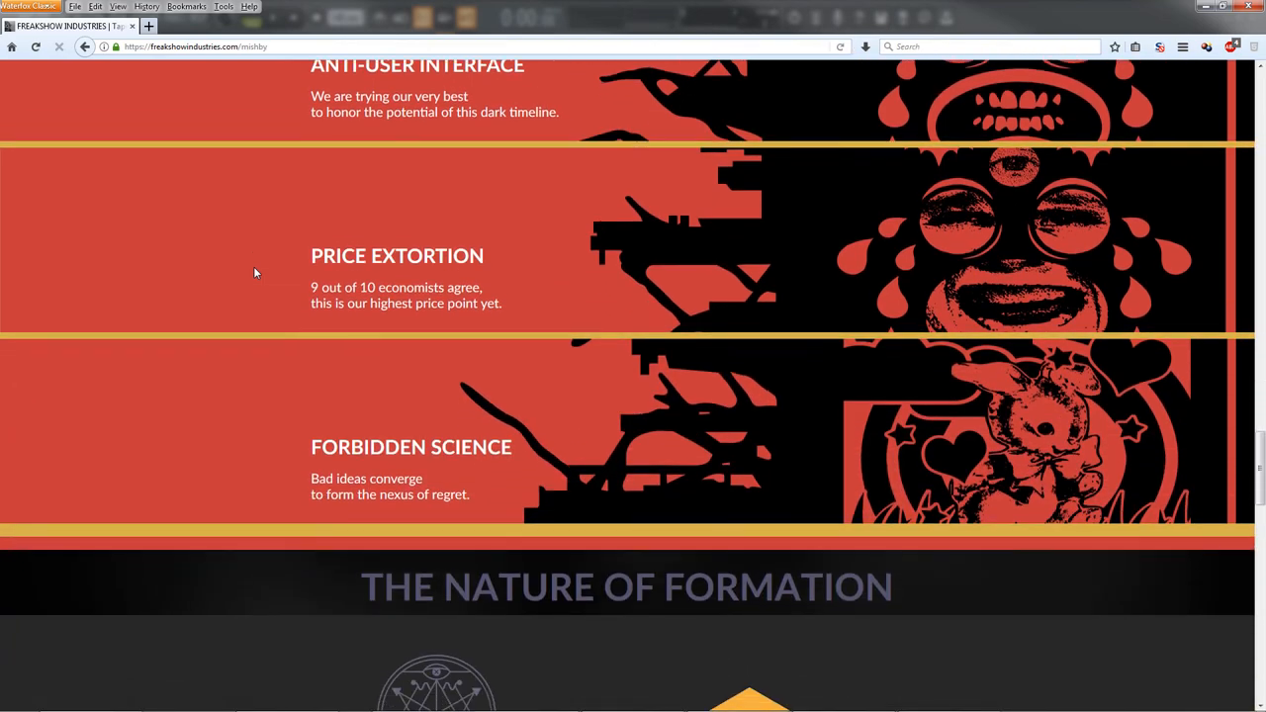
pyautogui.scroll(-3)
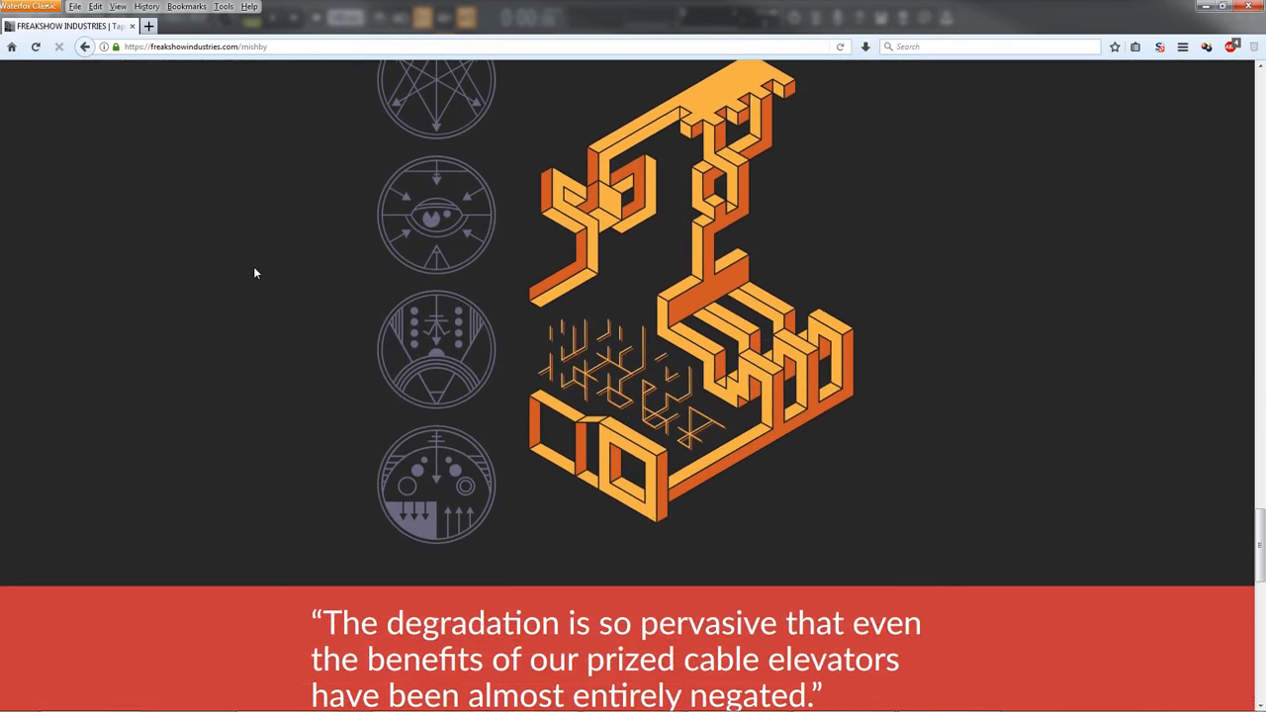
pyautogui.scroll(-3)
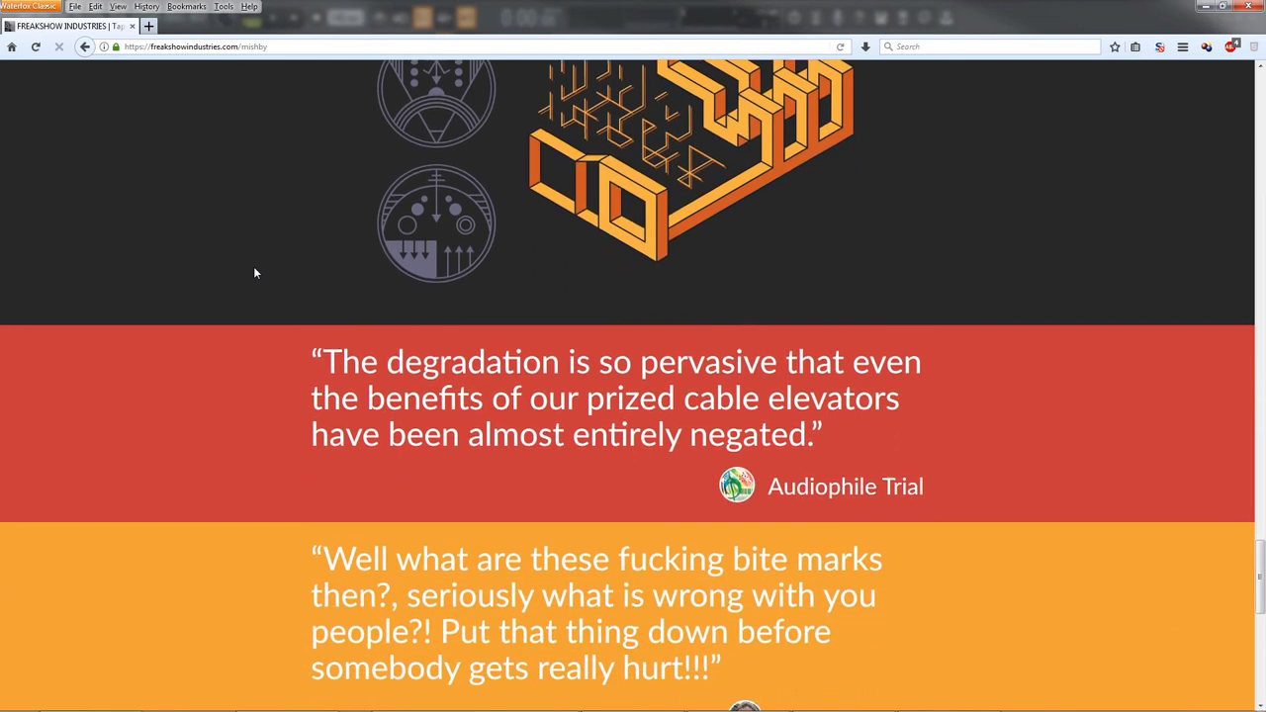
pyautogui.scroll(-3)
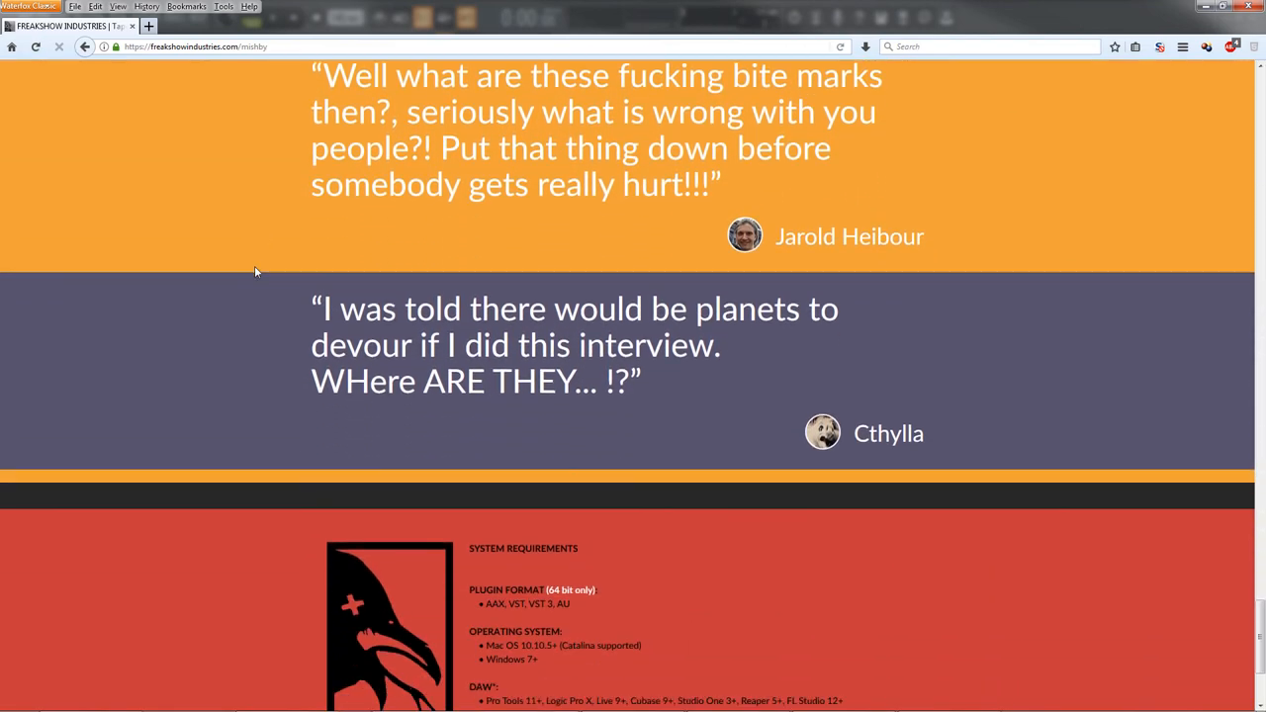
pyautogui.scroll(-3)
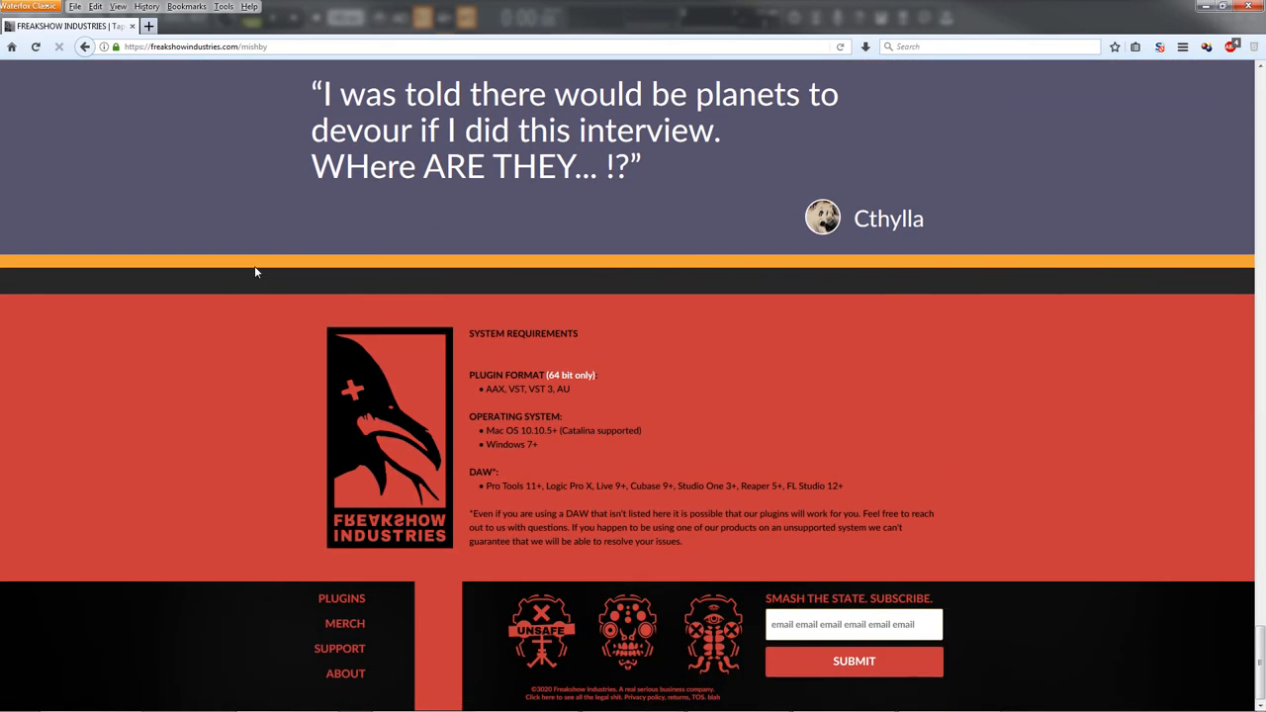